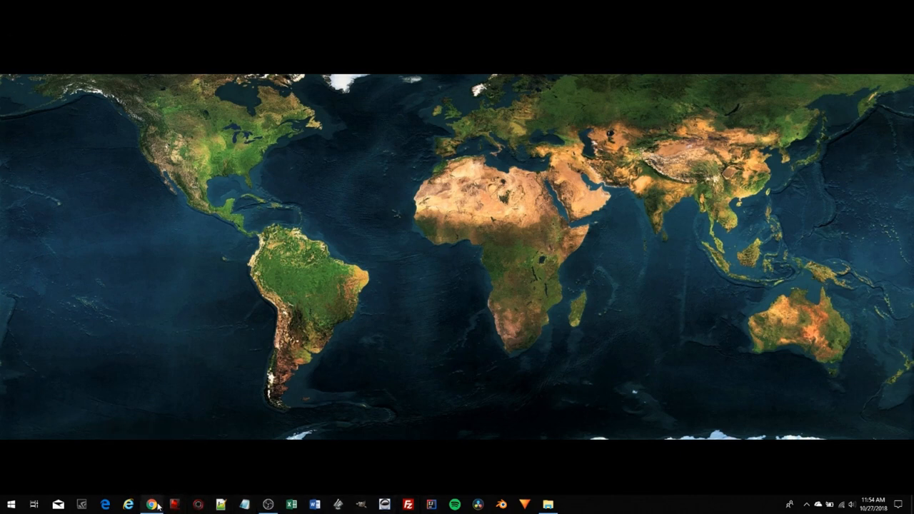
In Chrome, dismiss the Norton extension popup and choose 'Download for Windows' on fxhome.com.
{"action": "left_click", "coordinate": [150, 505]}
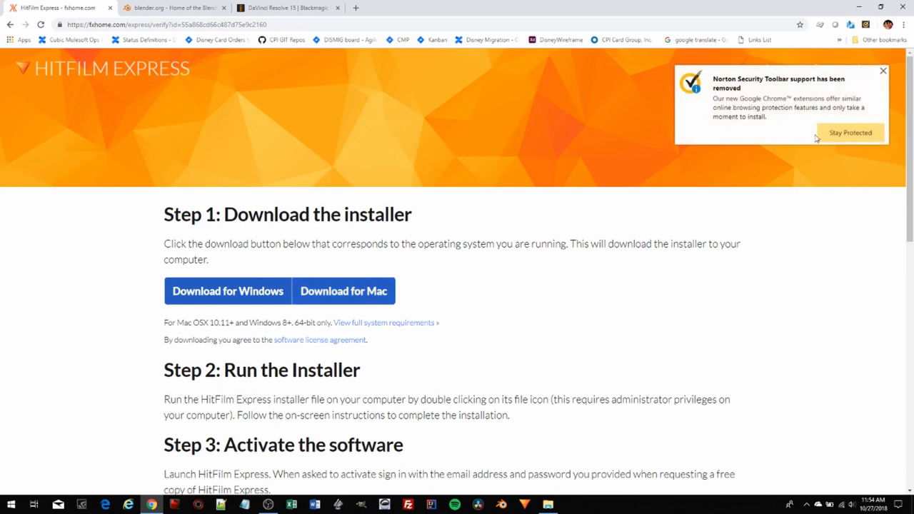
{"action": "left_click", "coordinate": [883, 71]}
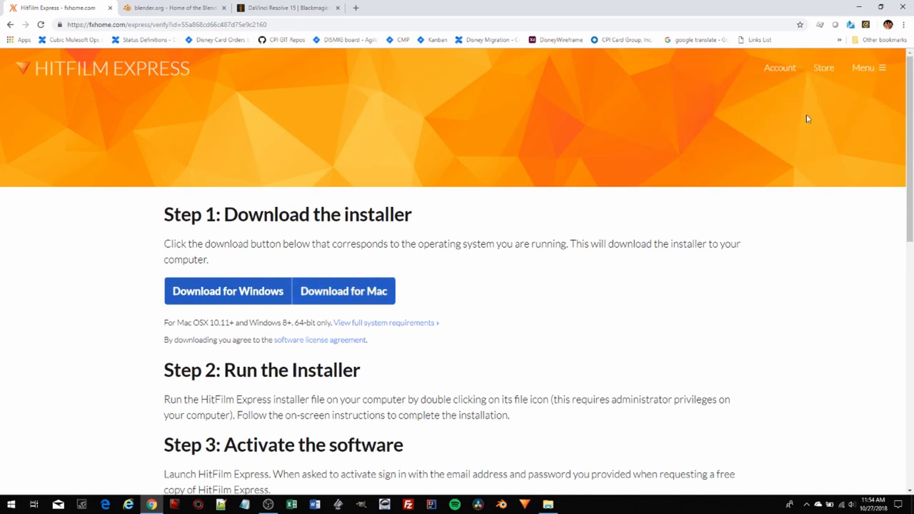
{"action": "mouse_move", "coordinate": [75, 100]}
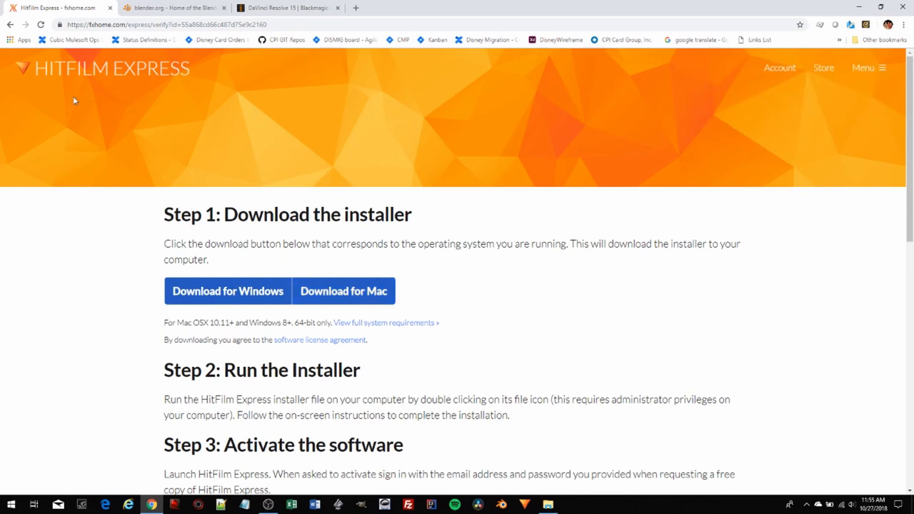
{"action": "mouse_move", "coordinate": [149, 75]}
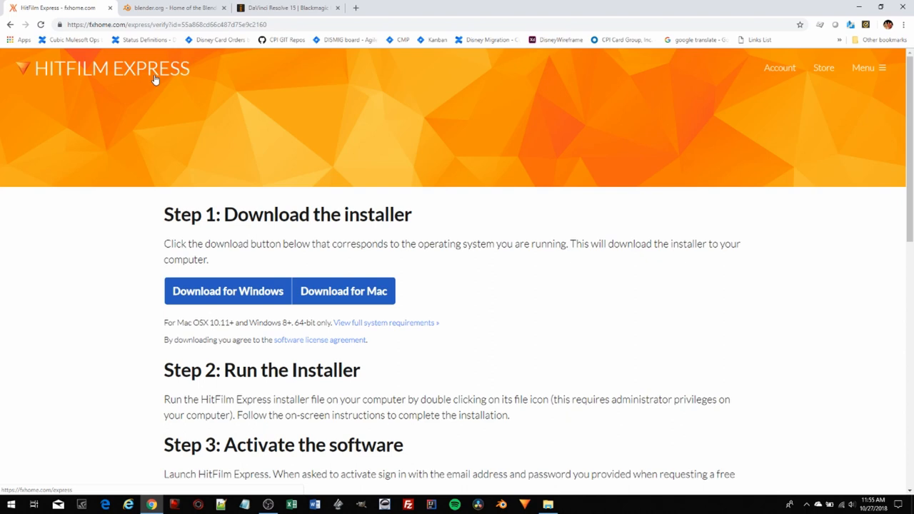
{"action": "mouse_move", "coordinate": [498, 244]}
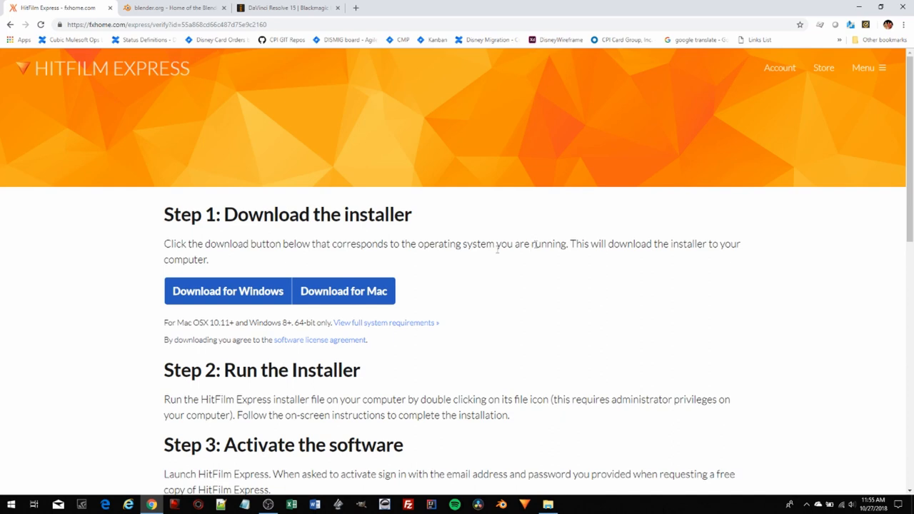
{"action": "left_click", "coordinate": [227, 291]}
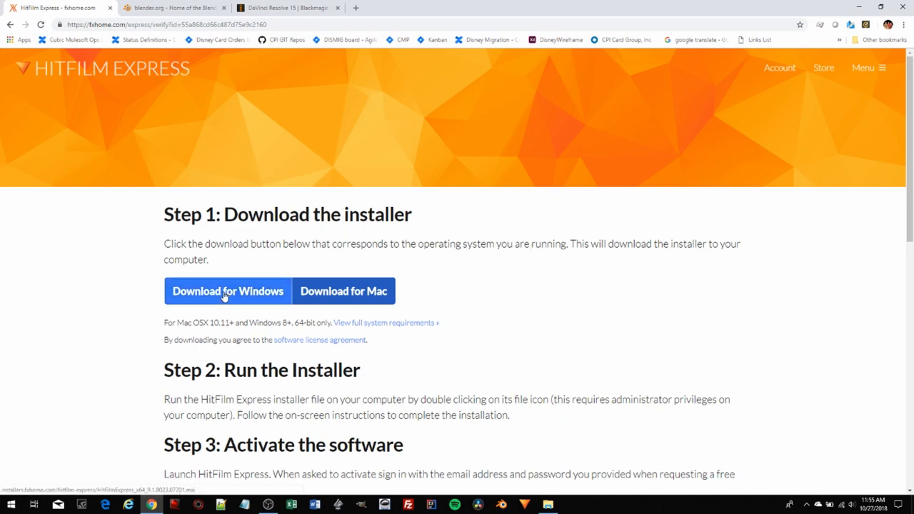
{"action": "mouse_move", "coordinate": [569, 302]}
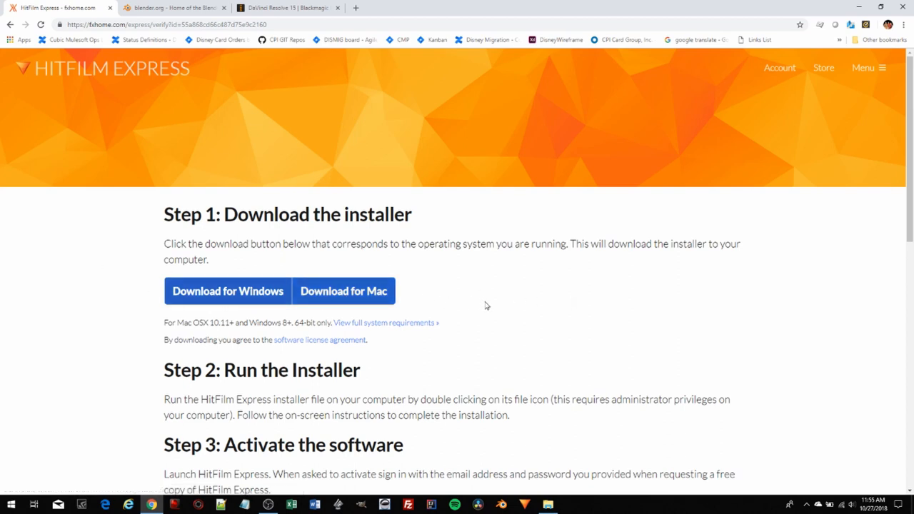
{"action": "mouse_move", "coordinate": [200, 105]}
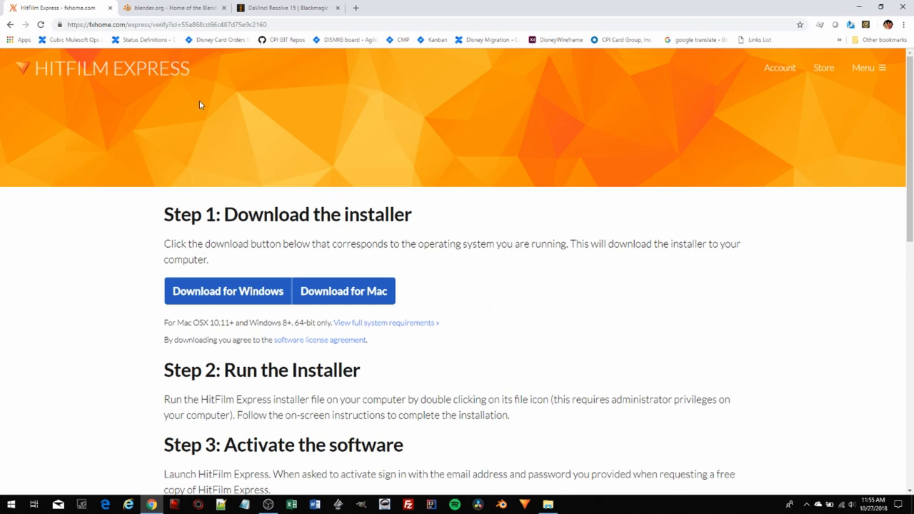
{"action": "mouse_move", "coordinate": [174, 8]}
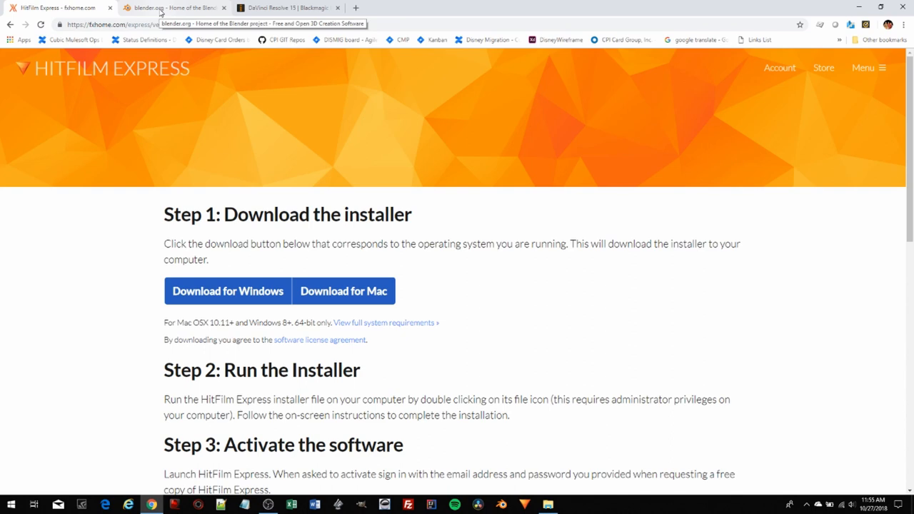
Switch to the blender.org tab offering Blender 2.79b.
{"action": "left_click", "coordinate": [175, 7]}
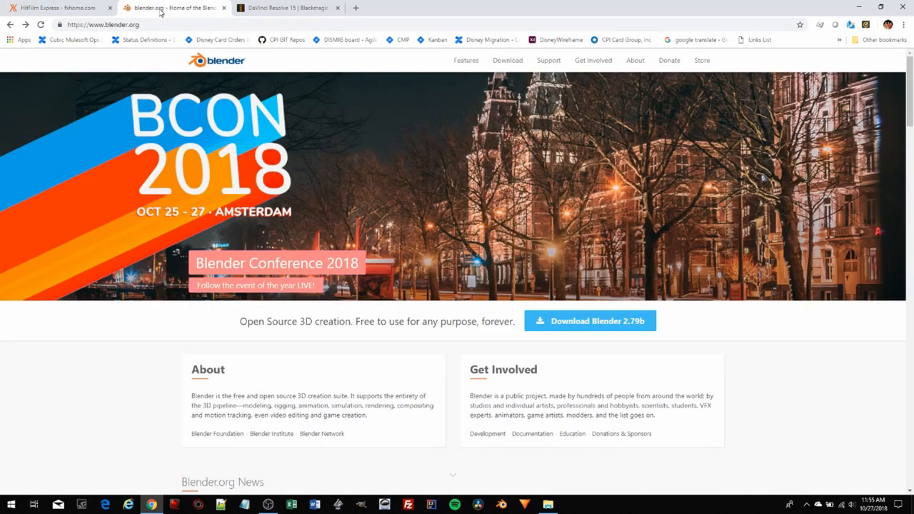
{"action": "mouse_move", "coordinate": [391, 164]}
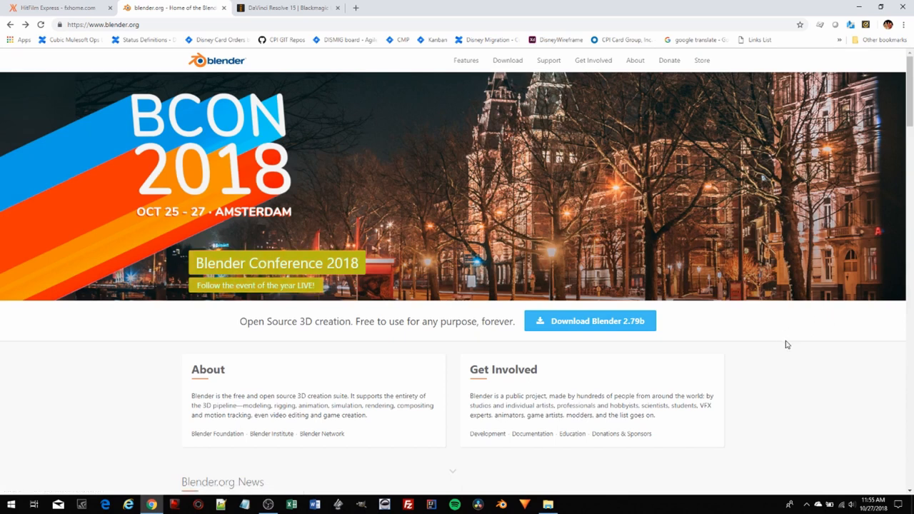
{"action": "mouse_move", "coordinate": [575, 228]}
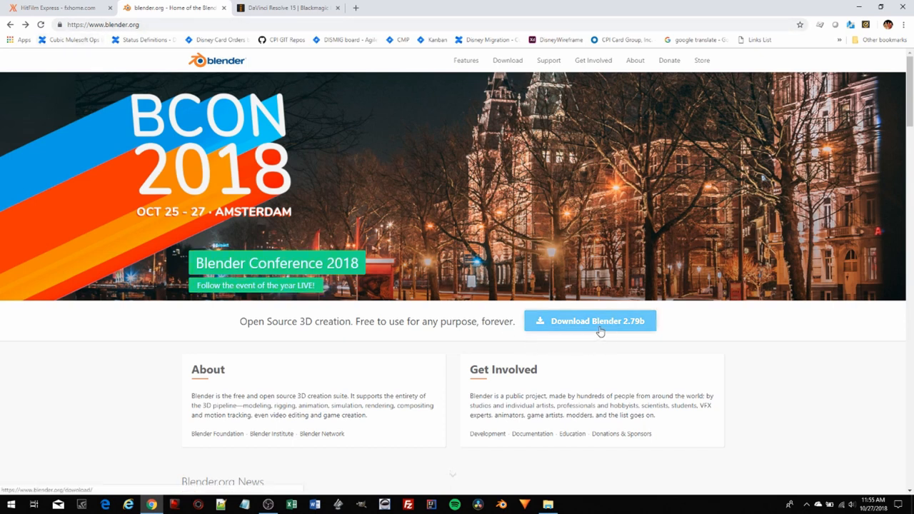
{"action": "mouse_move", "coordinate": [589, 321]}
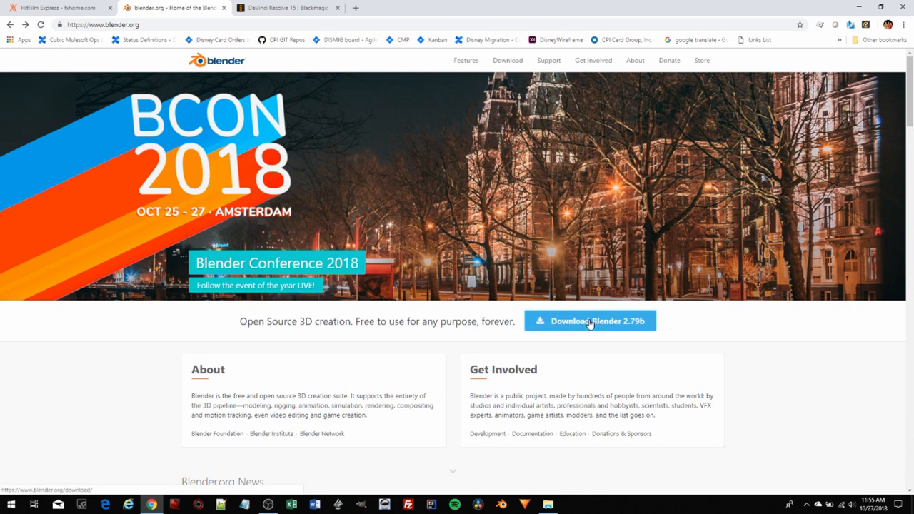
Go to the Blender 2.79b download page with the 84MB Windows 64-bit installer.
{"action": "left_click", "coordinate": [589, 321]}
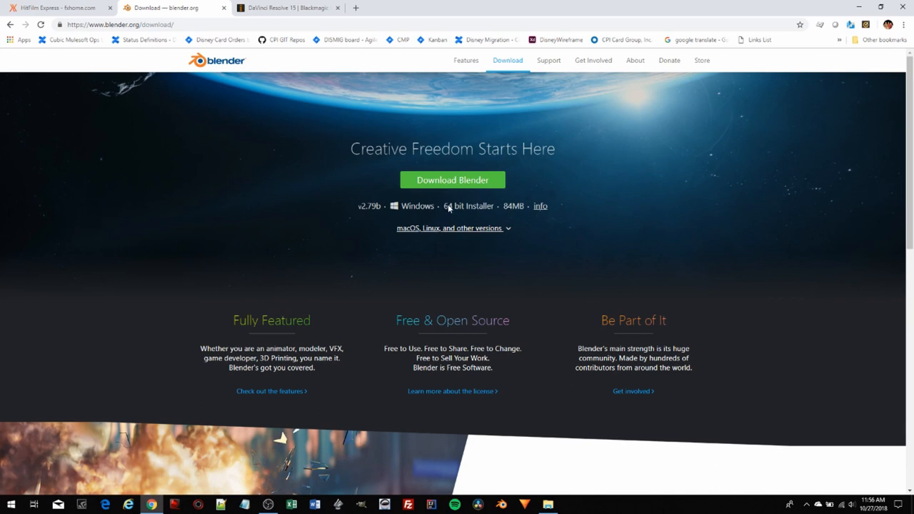
{"action": "mouse_move", "coordinate": [429, 209]}
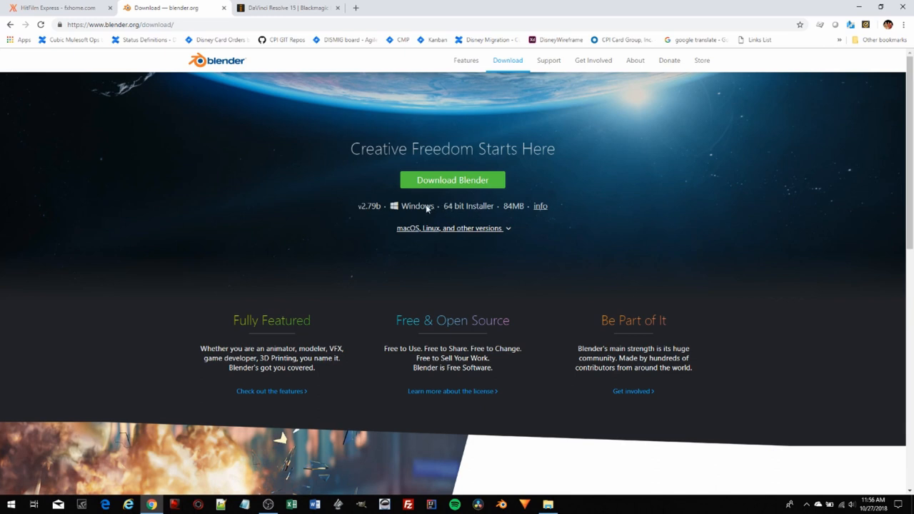
{"action": "mouse_move", "coordinate": [437, 206]}
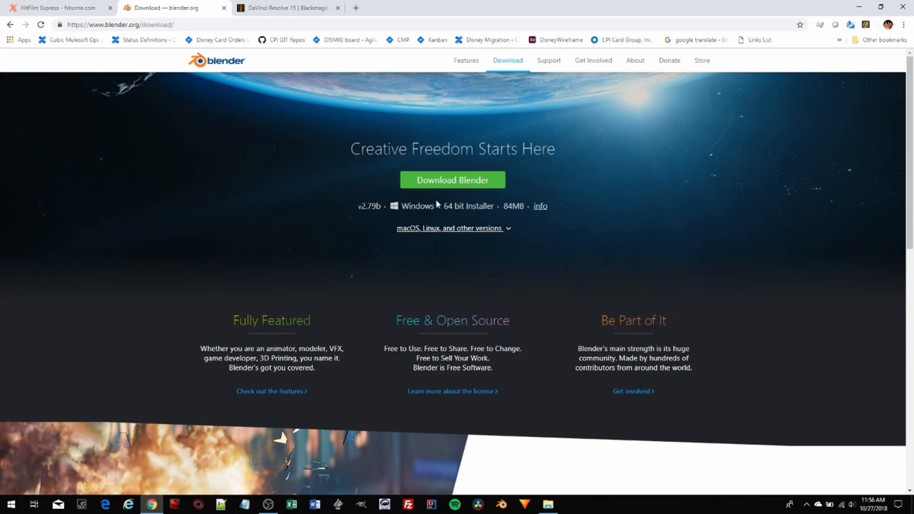
{"action": "mouse_move", "coordinate": [410, 232]}
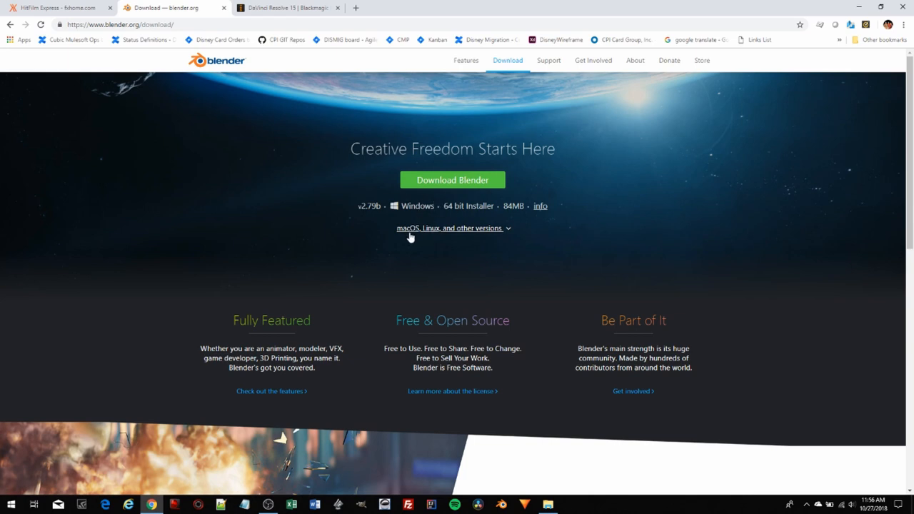
{"action": "mouse_move", "coordinate": [440, 236]}
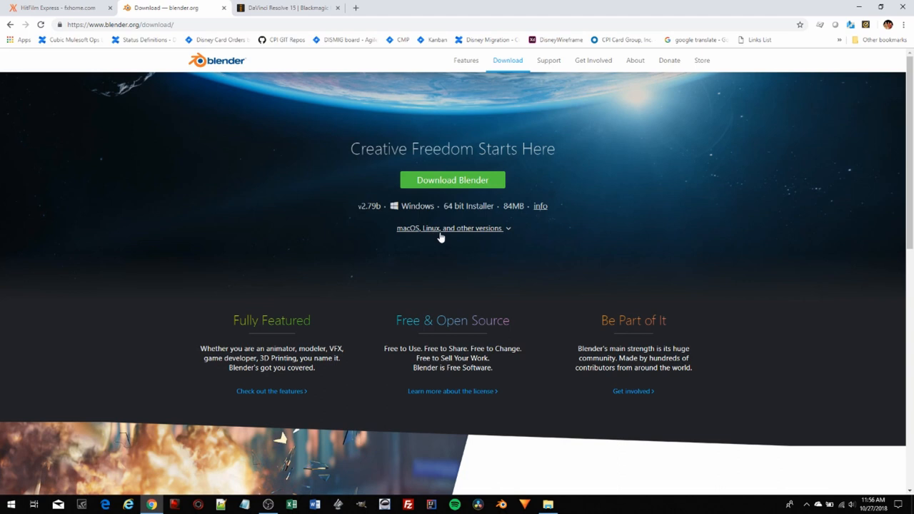
{"action": "mouse_move", "coordinate": [491, 239]}
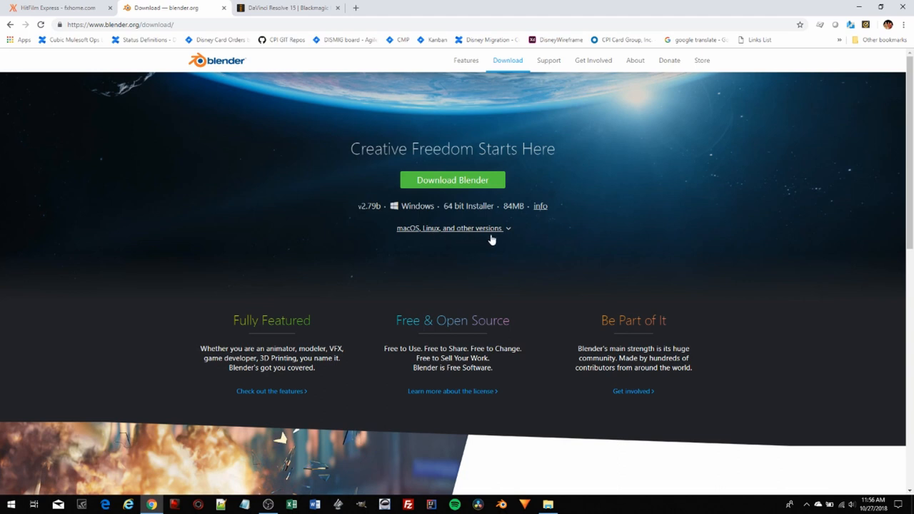
{"action": "mouse_move", "coordinate": [498, 244]}
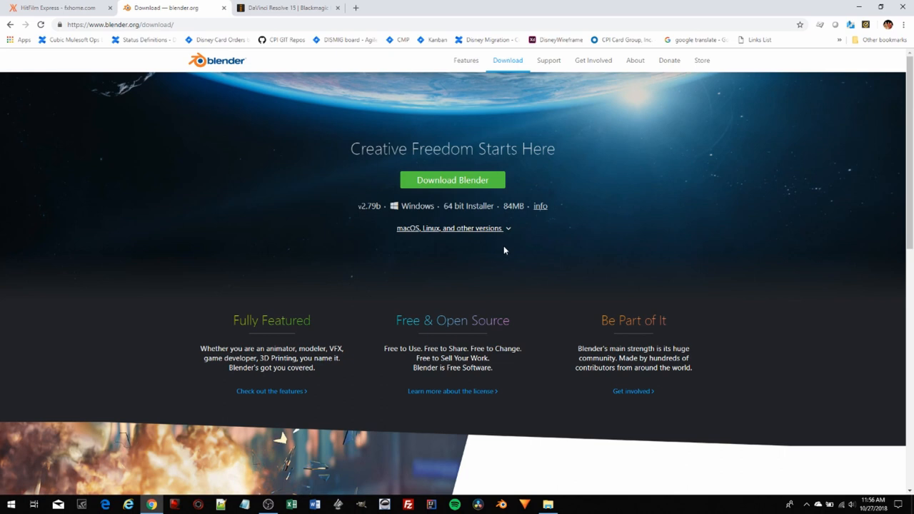
{"action": "mouse_move", "coordinate": [511, 253]}
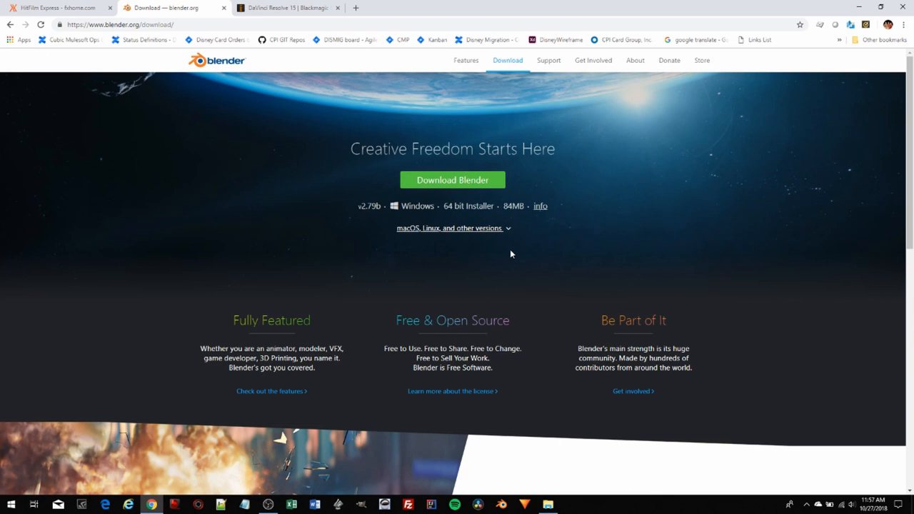
{"action": "mouse_move", "coordinate": [513, 268]}
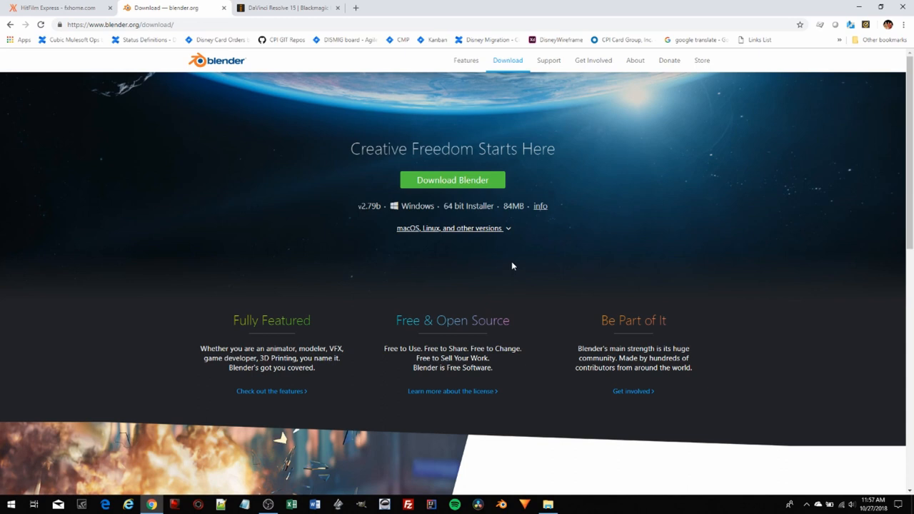
{"action": "mouse_move", "coordinate": [508, 263]}
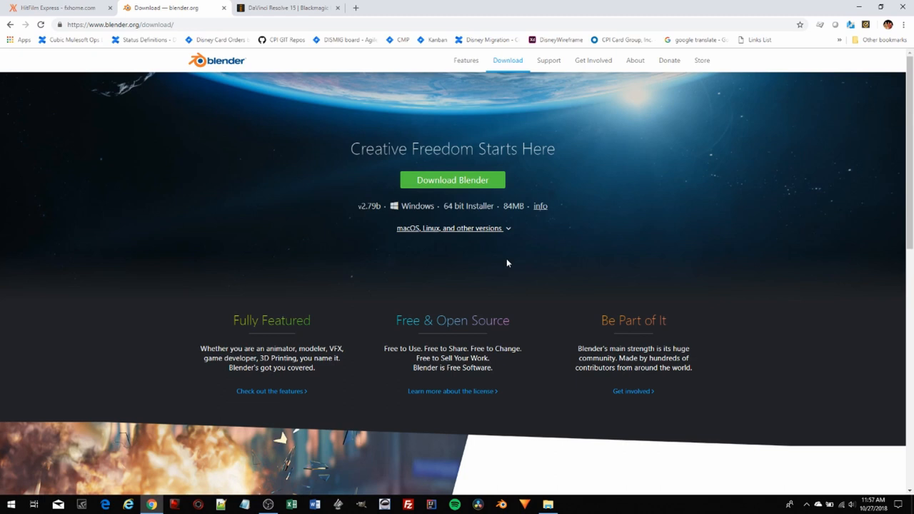
{"action": "mouse_move", "coordinate": [278, 13]}
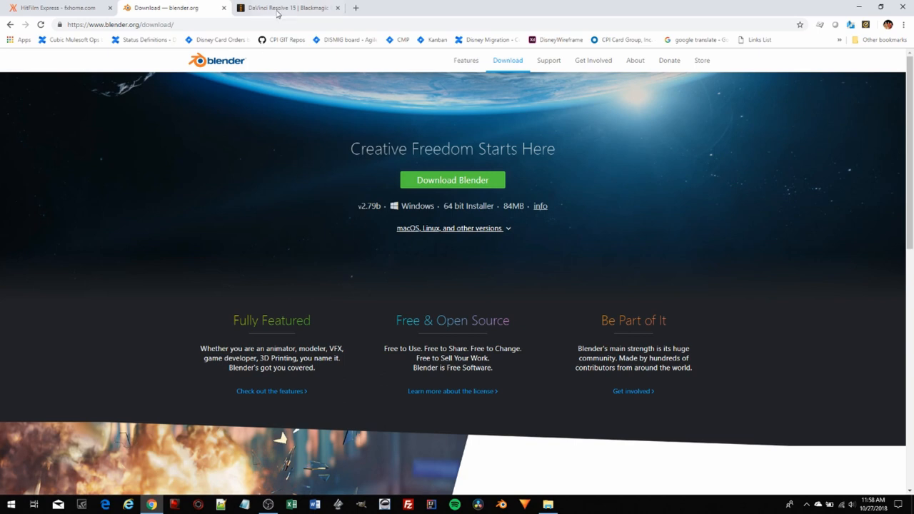
On the DaVinci Resolve 15 tab, review the Mac/Windows/Linux download options, then close them.
{"action": "left_click", "coordinate": [285, 8]}
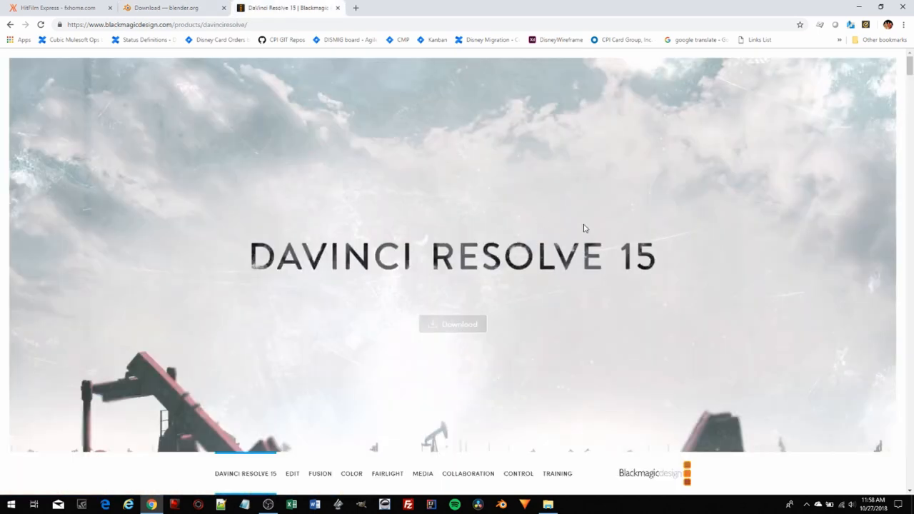
{"action": "mouse_move", "coordinate": [620, 258]}
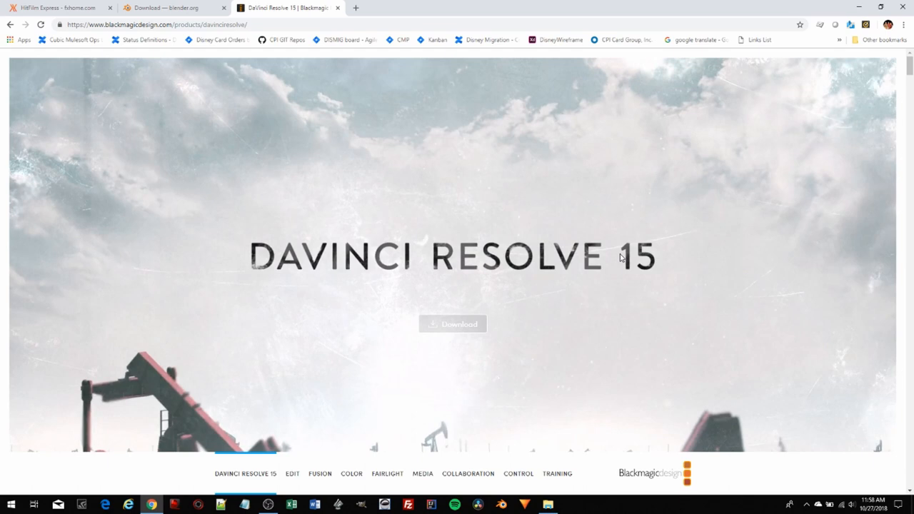
{"action": "mouse_move", "coordinate": [639, 243]}
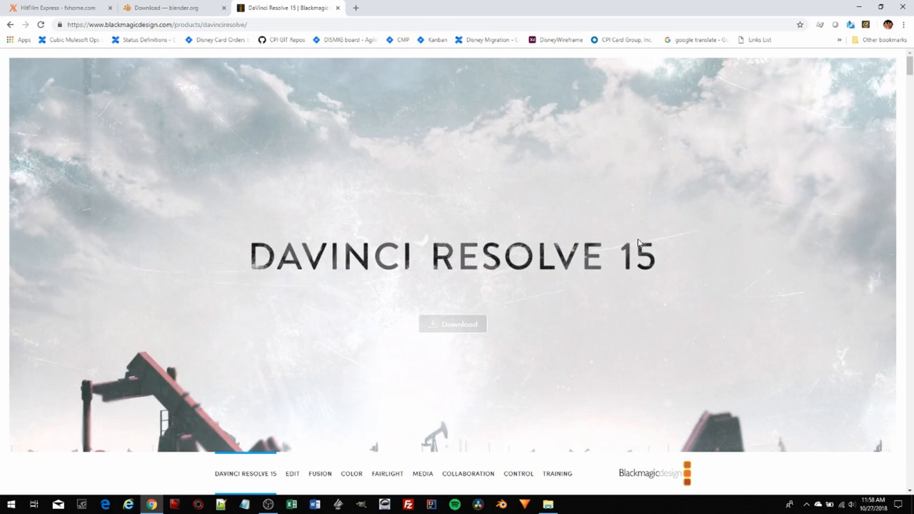
{"action": "mouse_move", "coordinate": [639, 241]}
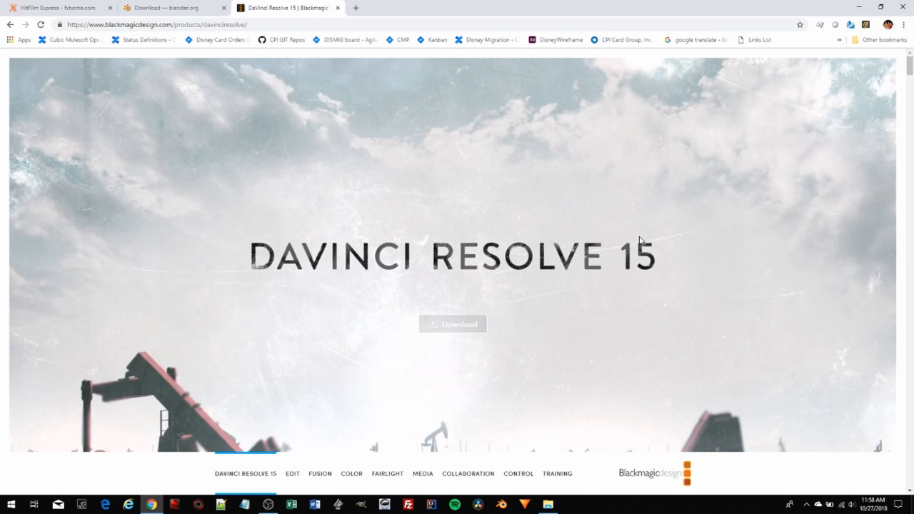
{"action": "mouse_move", "coordinate": [452, 323]}
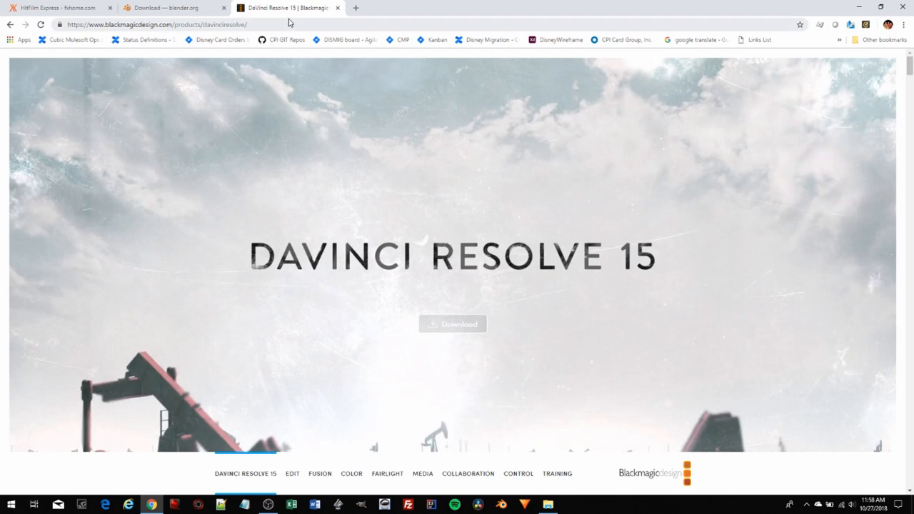
{"action": "mouse_move", "coordinate": [282, 39]}
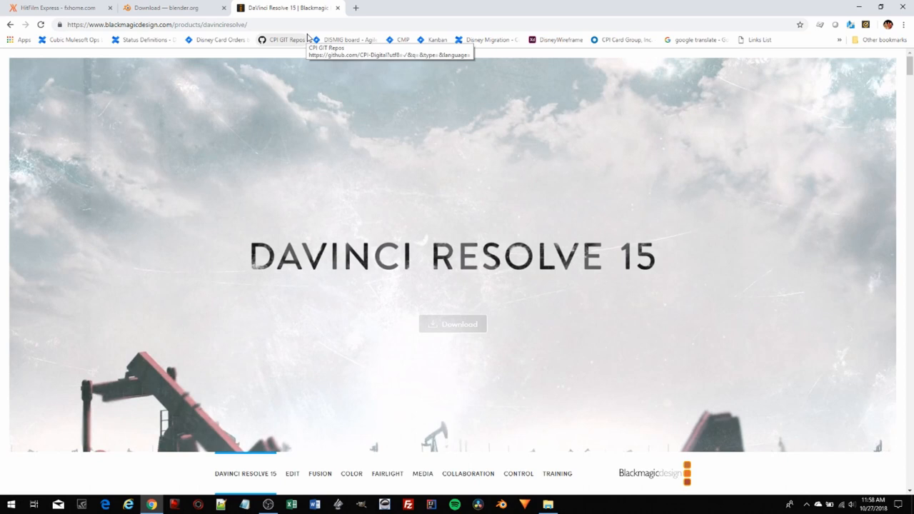
{"action": "mouse_move", "coordinate": [443, 257]}
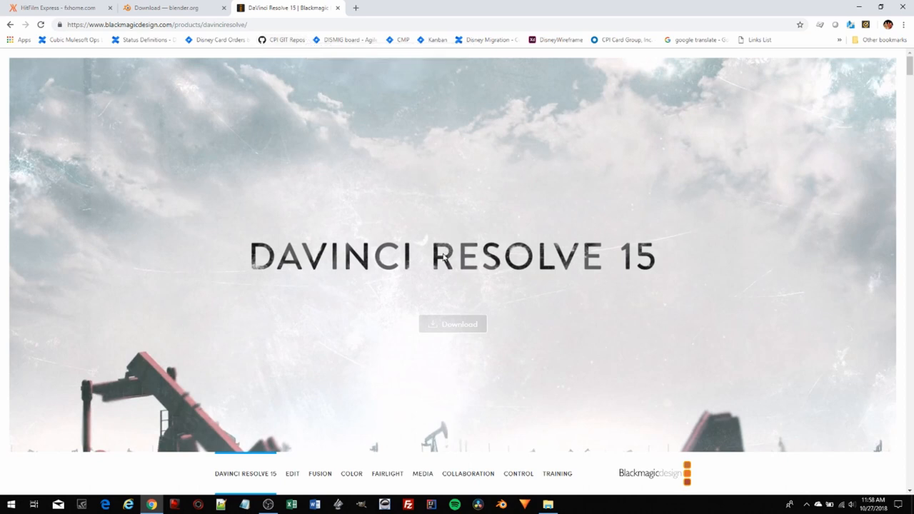
{"action": "mouse_move", "coordinate": [453, 324]}
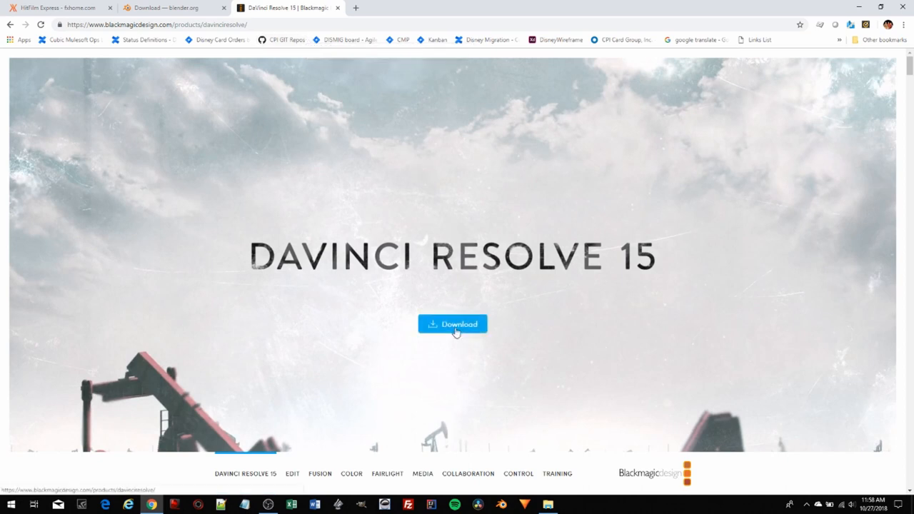
{"action": "left_click", "coordinate": [453, 323]}
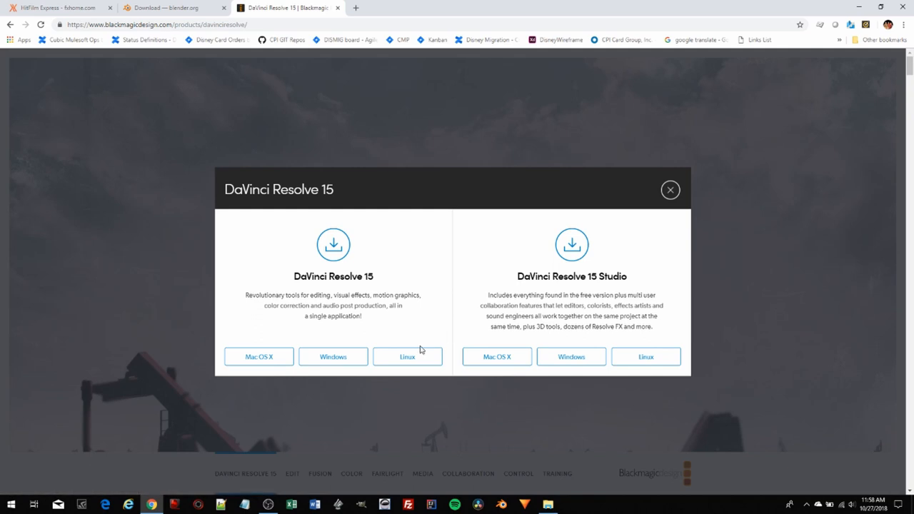
{"action": "mouse_move", "coordinate": [285, 370]}
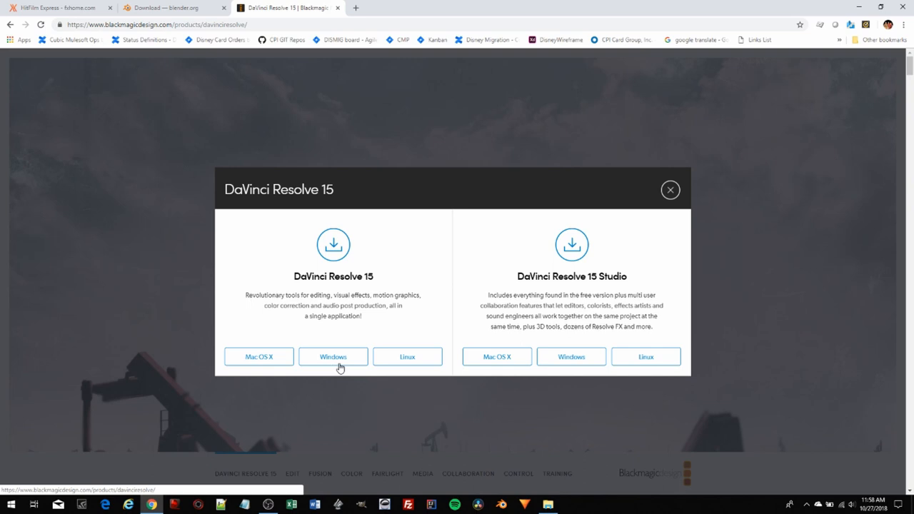
{"action": "mouse_move", "coordinate": [418, 368]}
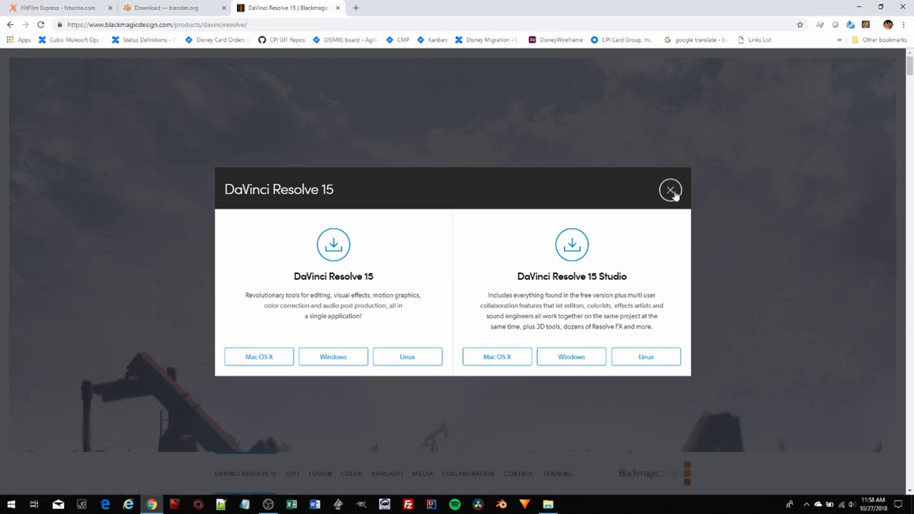
{"action": "left_click", "coordinate": [670, 190]}
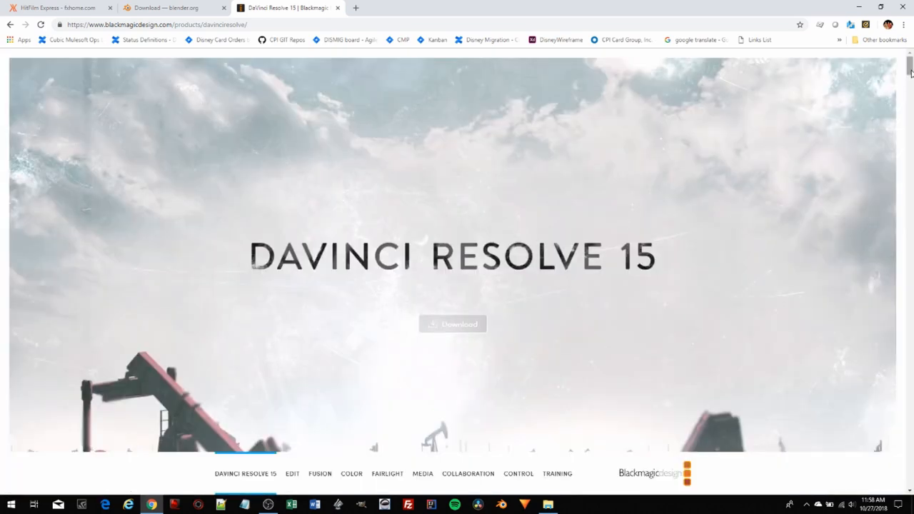
Scroll to the Download Now section listing Free and $299 Studio DaVinci Resolve 15.
{"action": "scroll", "scroll_direction": "down", "scroll_amount": 3}
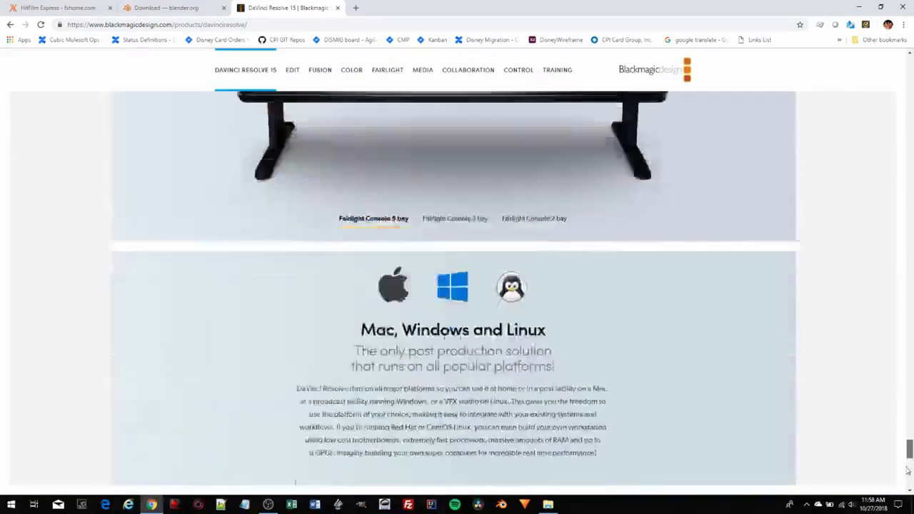
{"action": "scroll", "scroll_direction": "down", "scroll_amount": 3}
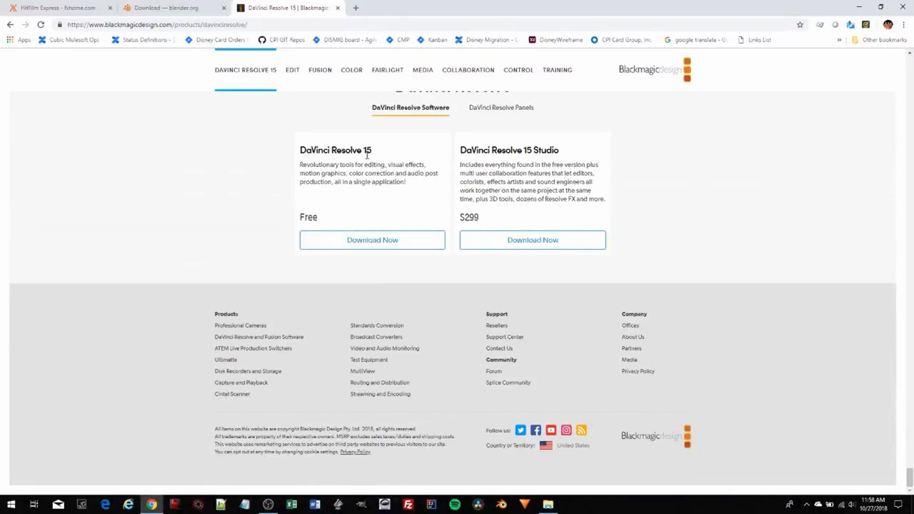
{"action": "mouse_move", "coordinate": [372, 240]}
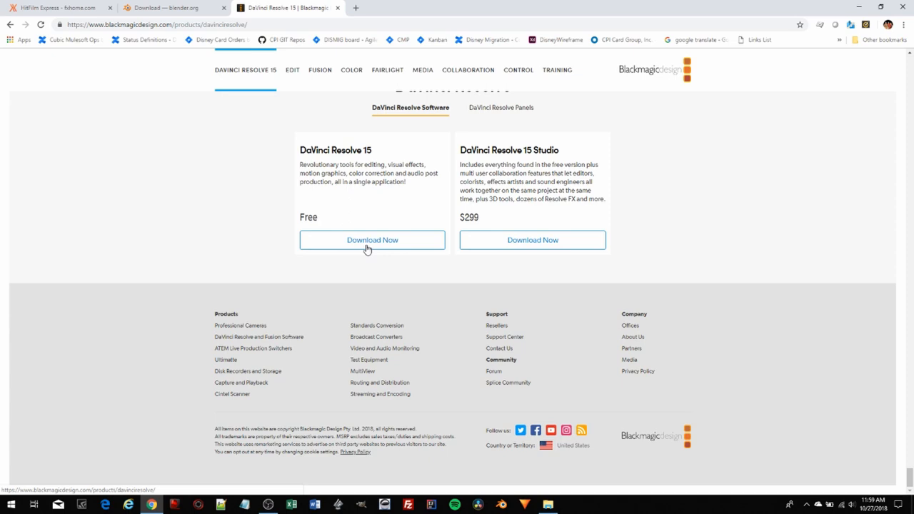
{"action": "mouse_move", "coordinate": [575, 237]}
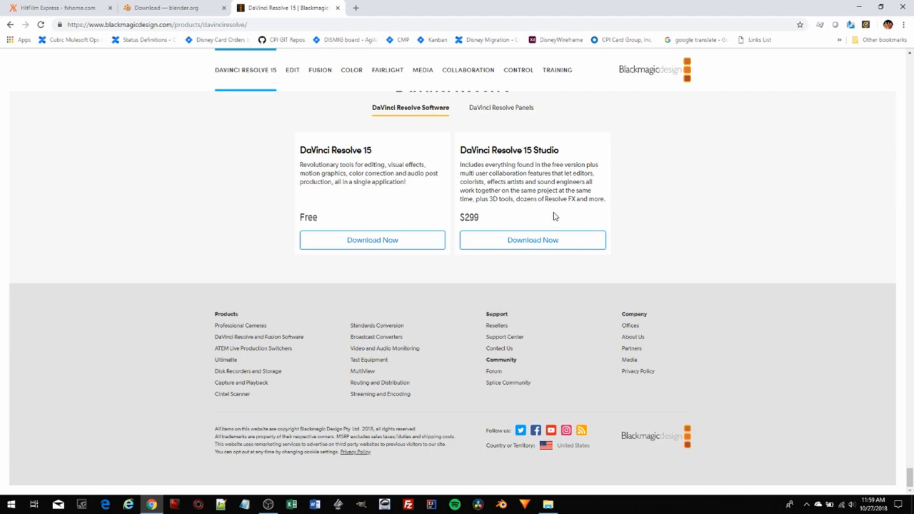
{"action": "mouse_move", "coordinate": [517, 208]}
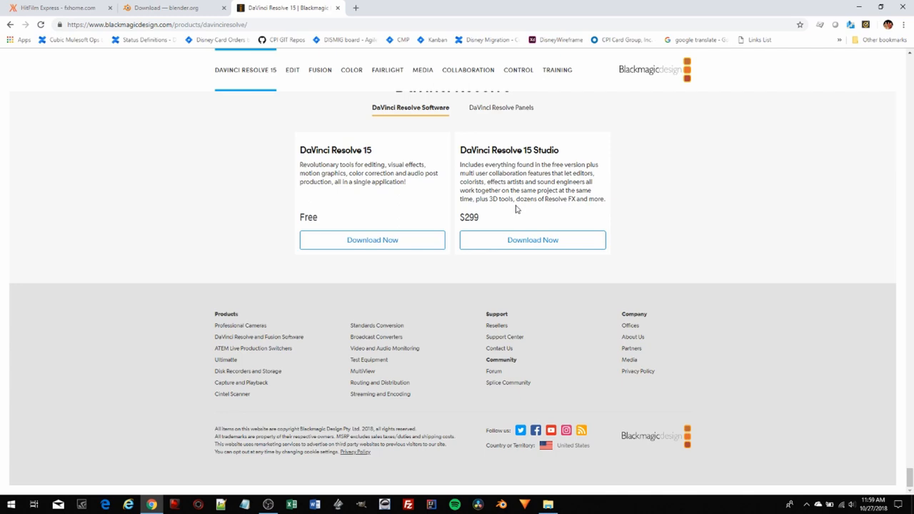
{"action": "mouse_move", "coordinate": [111, 19]}
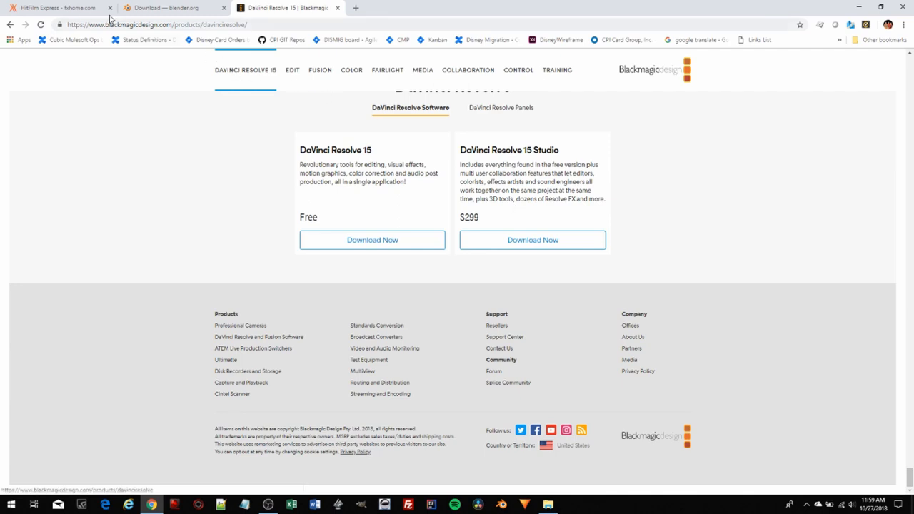
Revisit the HitFilm Express tab, then switch to the Blender download tab.
{"action": "left_click", "coordinate": [54, 8]}
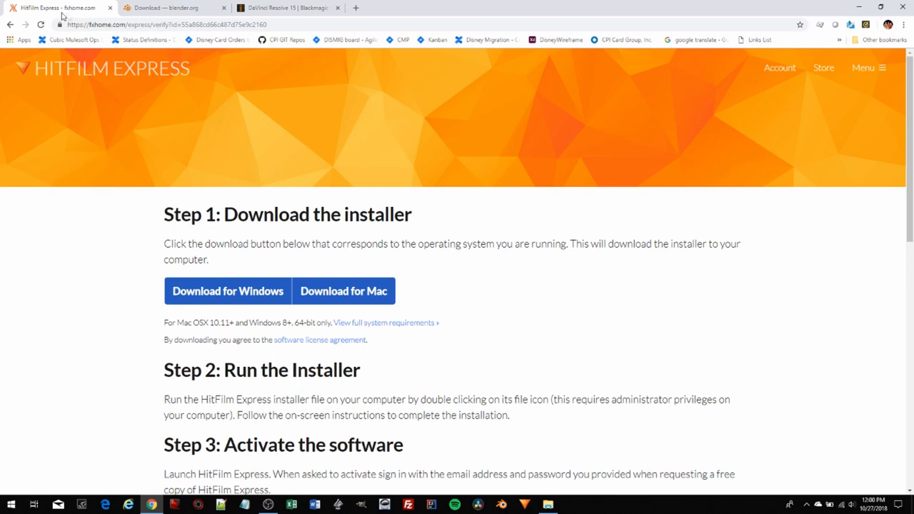
{"action": "mouse_move", "coordinate": [79, 7]}
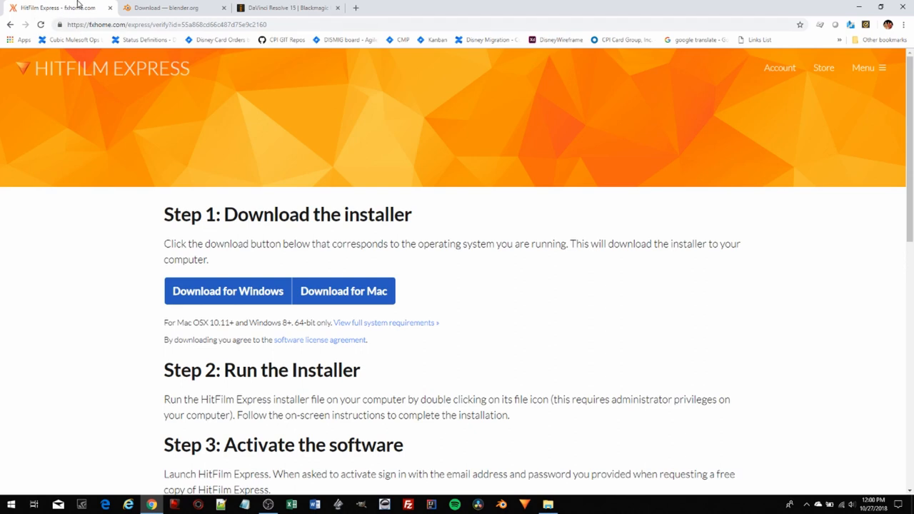
{"action": "left_click", "coordinate": [171, 8]}
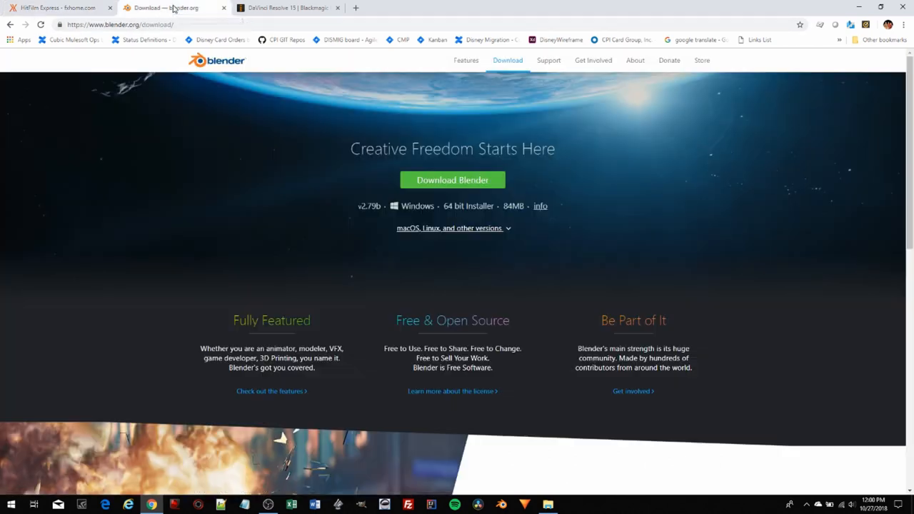
{"action": "mouse_move", "coordinate": [175, 8]}
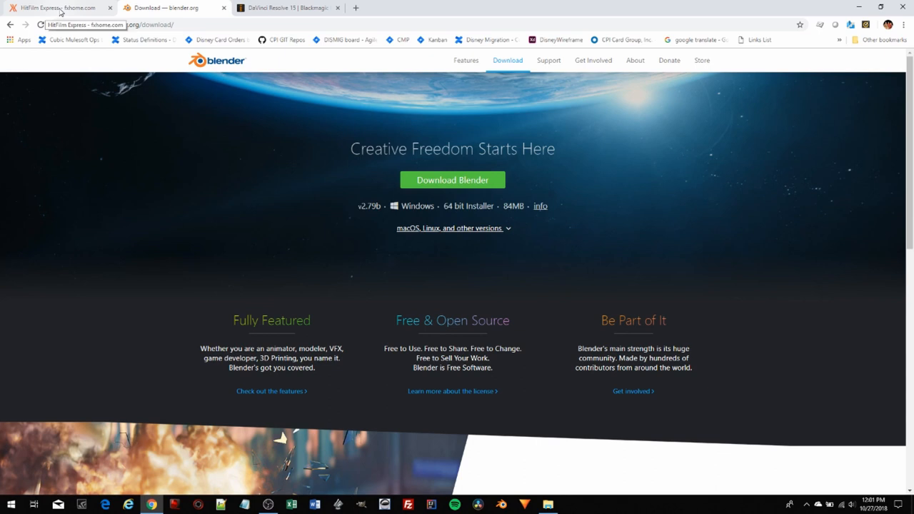
Switch back to the DaVinci Resolve 15 tab showing Free and Studio downloads.
{"action": "left_click", "coordinate": [286, 8]}
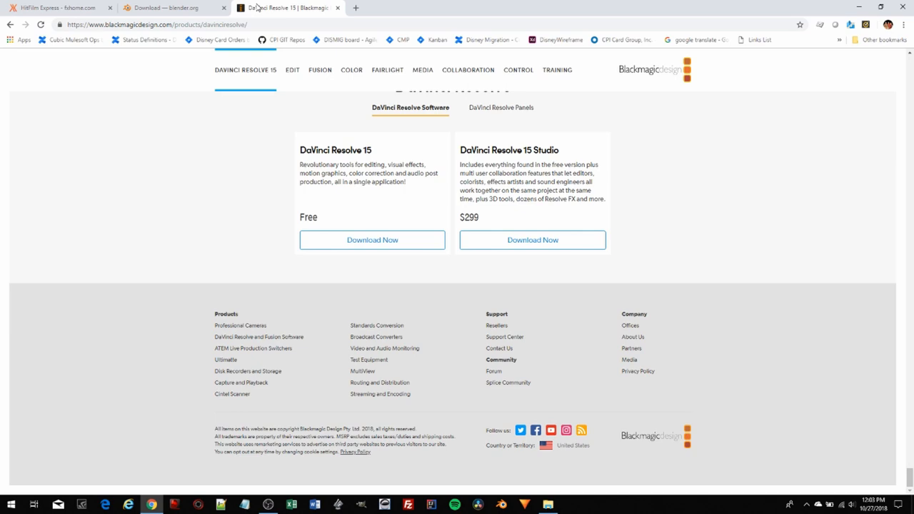
{"action": "mouse_move", "coordinate": [258, 8]}
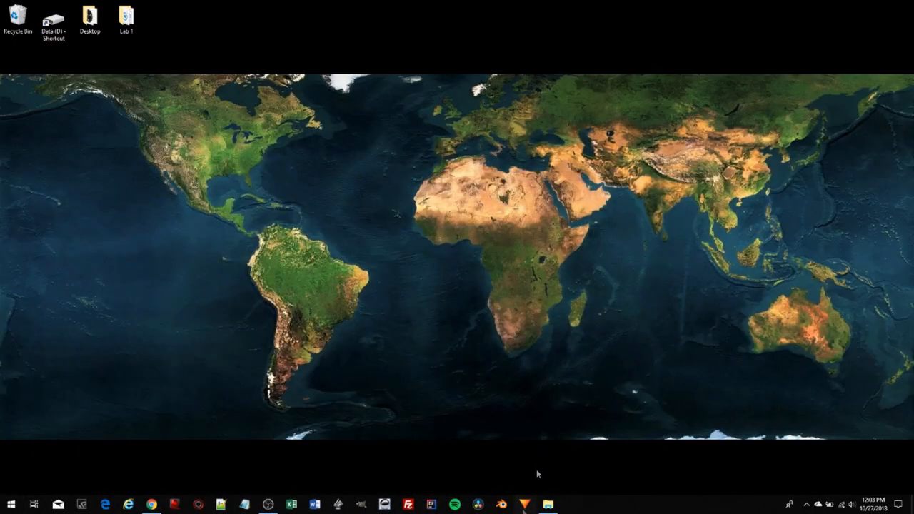
{"action": "mouse_move", "coordinate": [525, 505]}
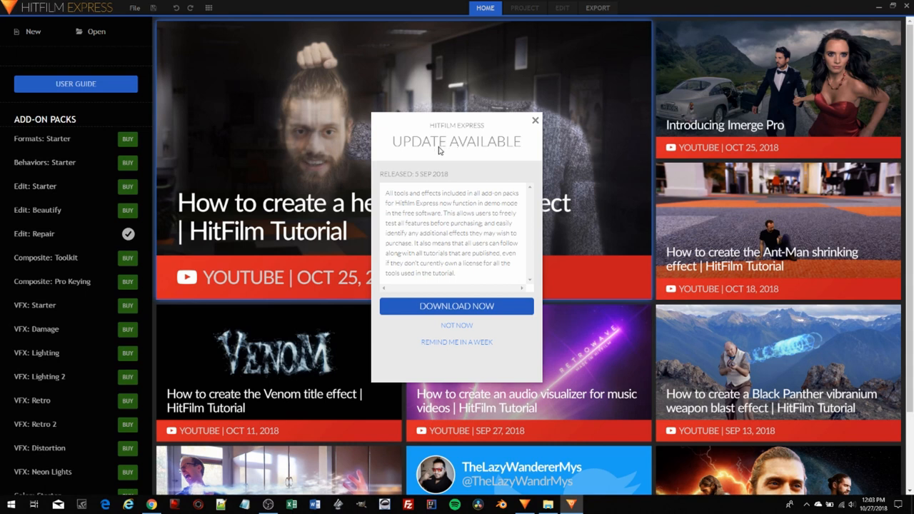
{"action": "mouse_move", "coordinate": [503, 137]}
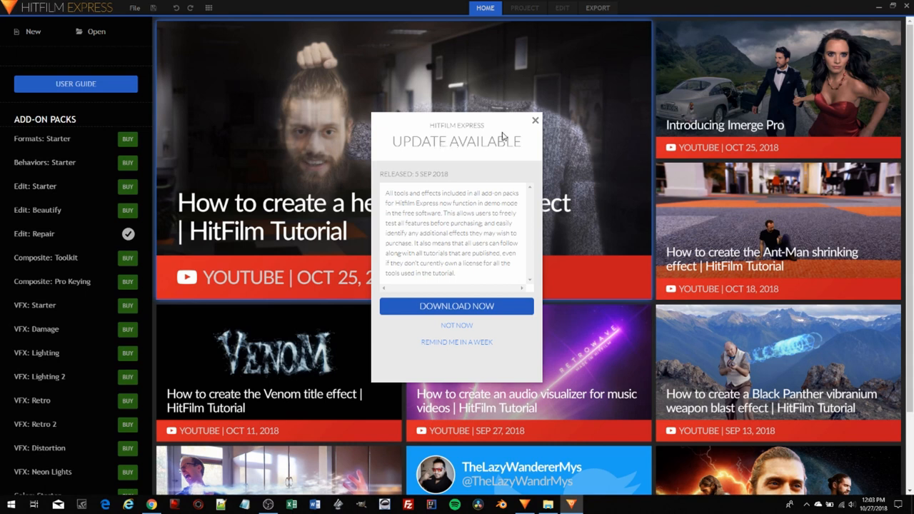
{"action": "mouse_move", "coordinate": [536, 119]}
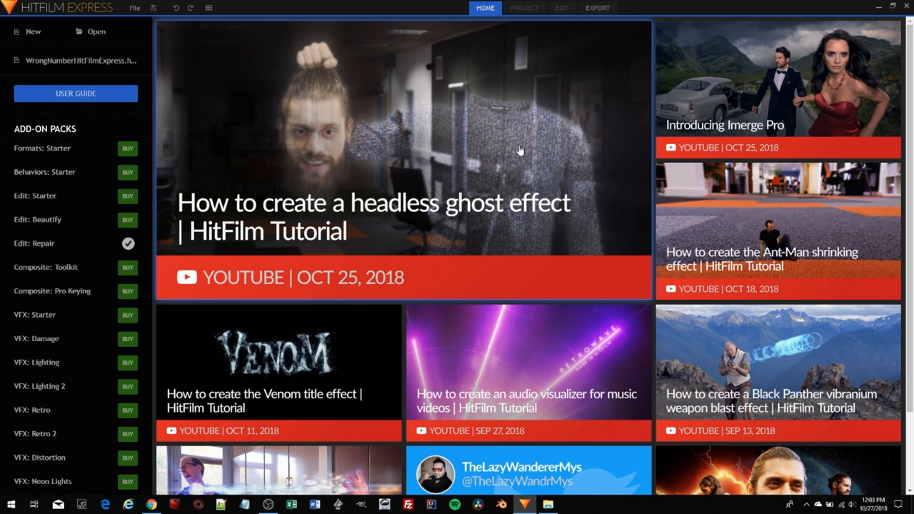
{"action": "mouse_move", "coordinate": [33, 31]}
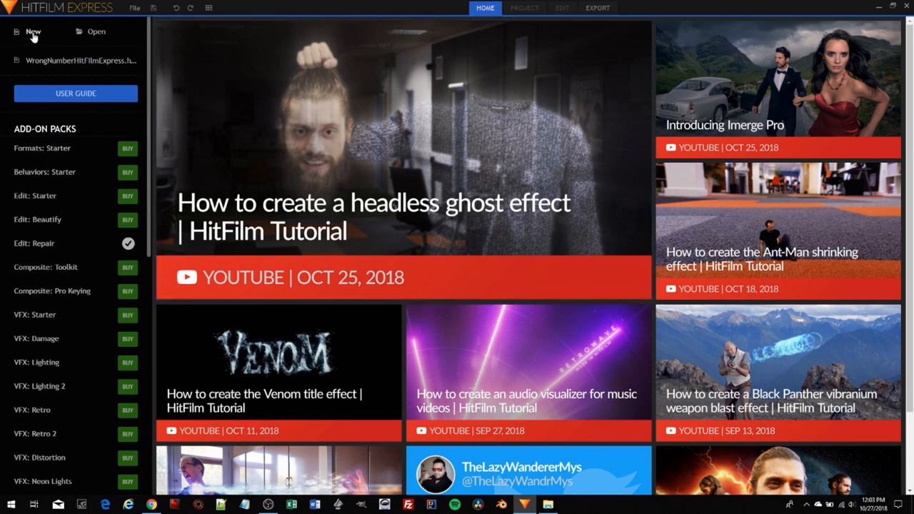
{"action": "mouse_move", "coordinate": [92, 36]}
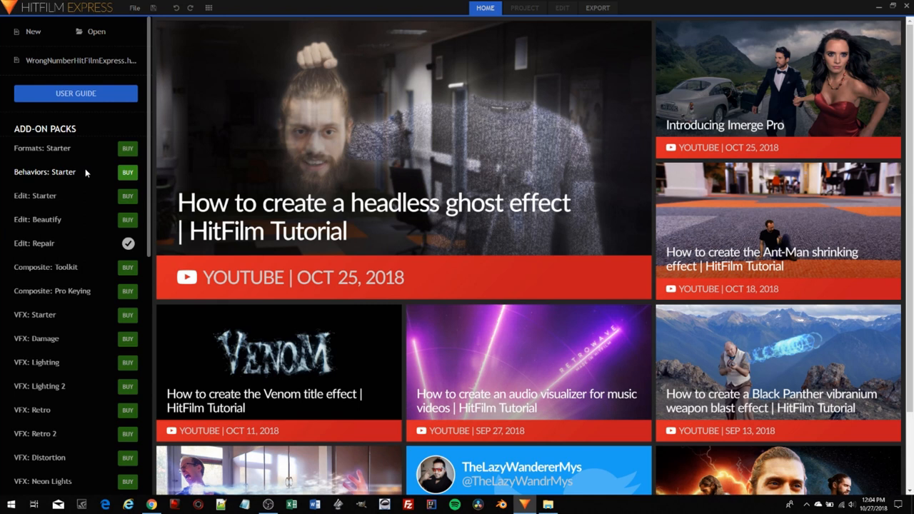
{"action": "mouse_move", "coordinate": [82, 188]}
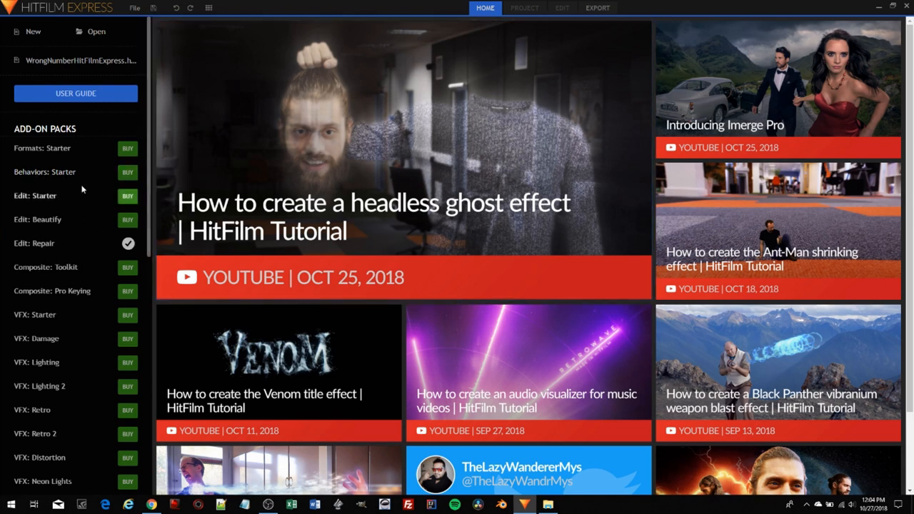
Open WrongNumberHitFilmExpress.hfp from the Wrong Number Edit Samples folder in HitFilm Express.
{"action": "scroll", "scroll_direction": "down", "scroll_amount": 3}
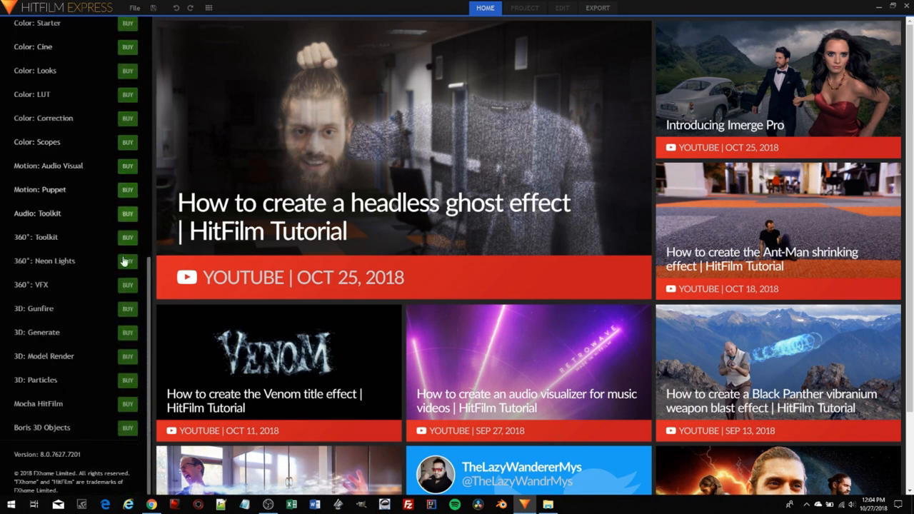
{"action": "scroll", "scroll_direction": "up", "scroll_amount": 3}
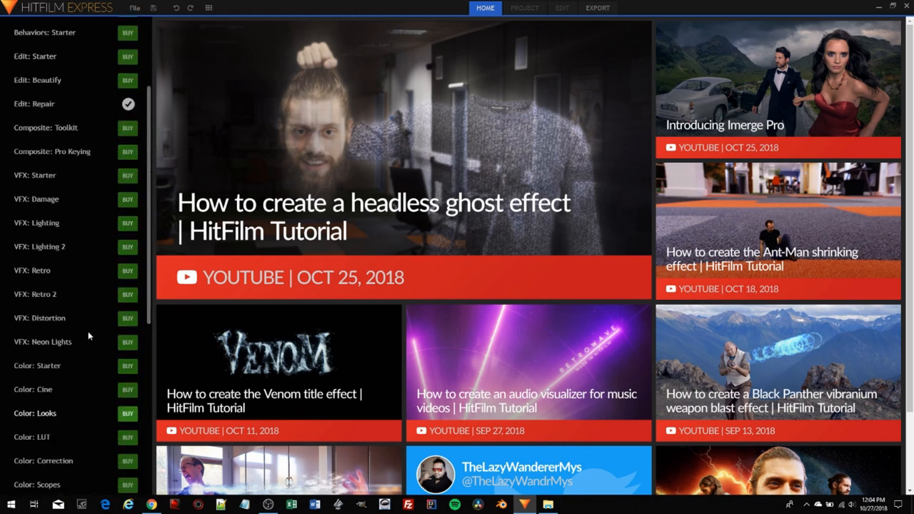
{"action": "scroll", "scroll_direction": "up", "scroll_amount": 3}
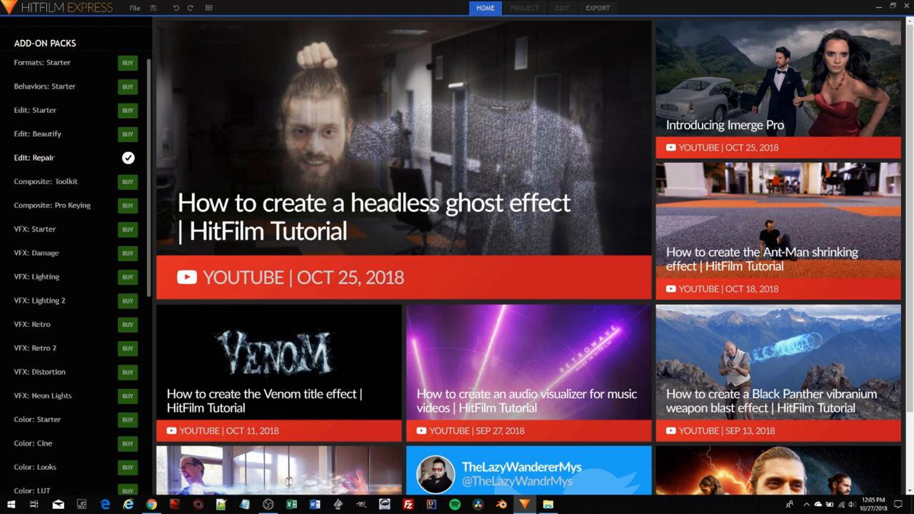
{"action": "mouse_move", "coordinate": [52, 166]}
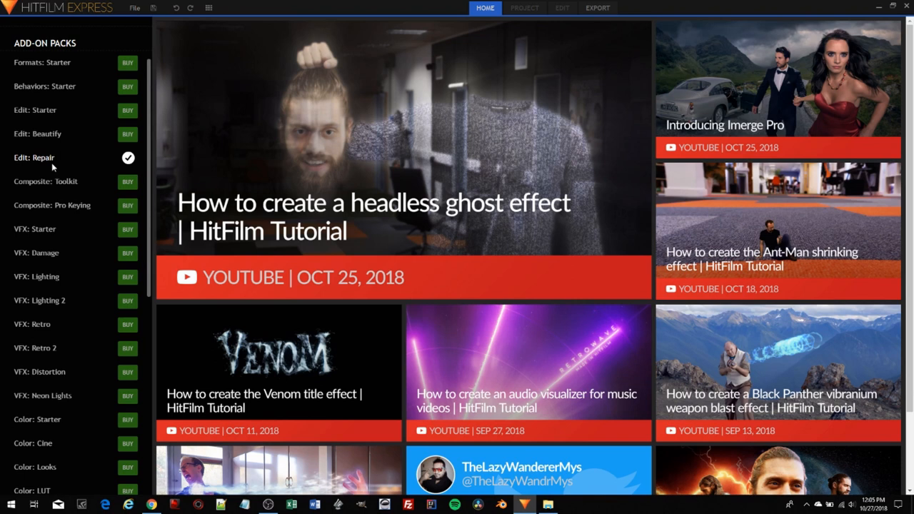
{"action": "mouse_move", "coordinate": [95, 169]}
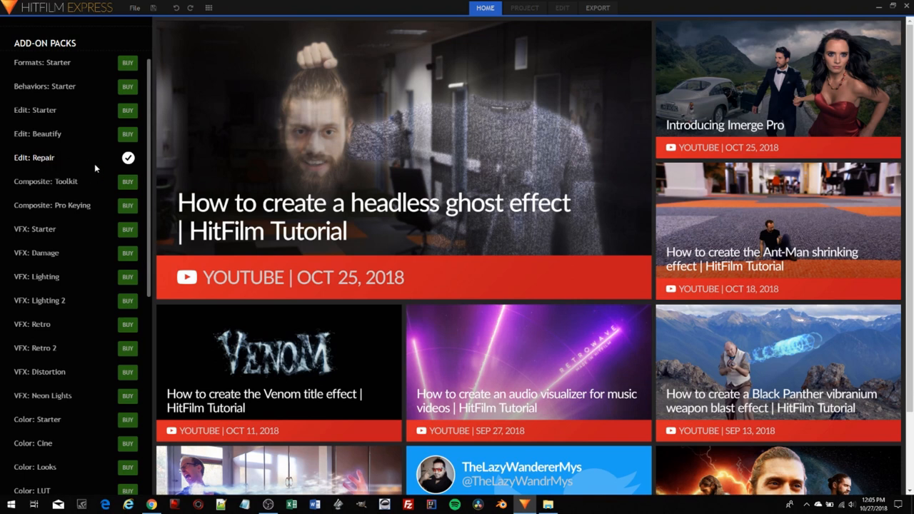
{"action": "mouse_move", "coordinate": [78, 159]}
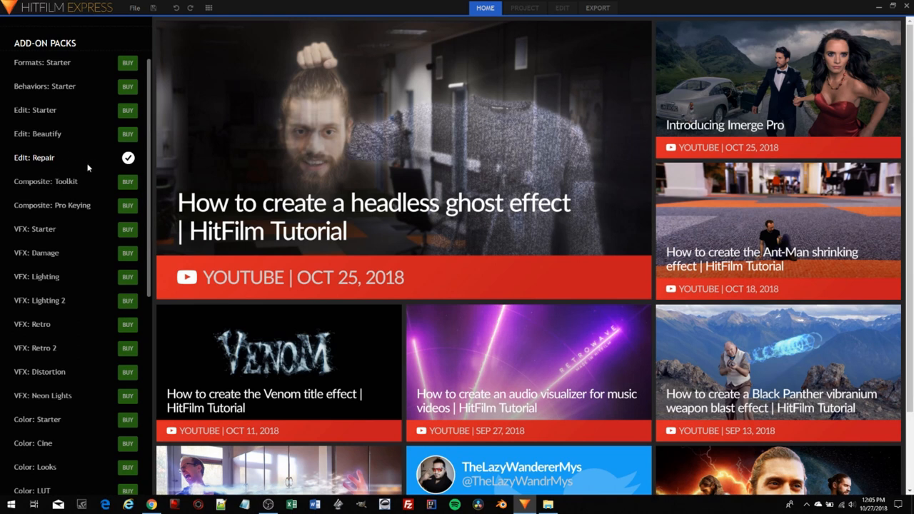
{"action": "mouse_move", "coordinate": [99, 164]}
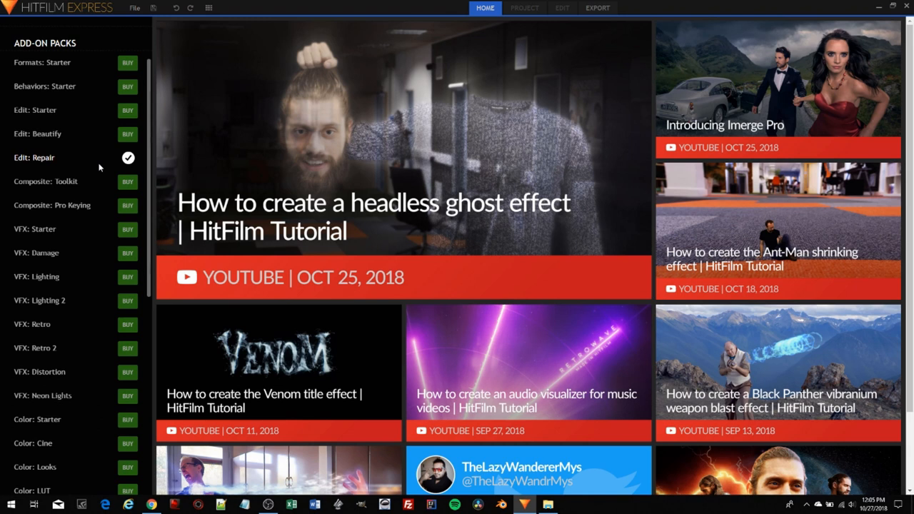
{"action": "mouse_move", "coordinate": [132, 133]}
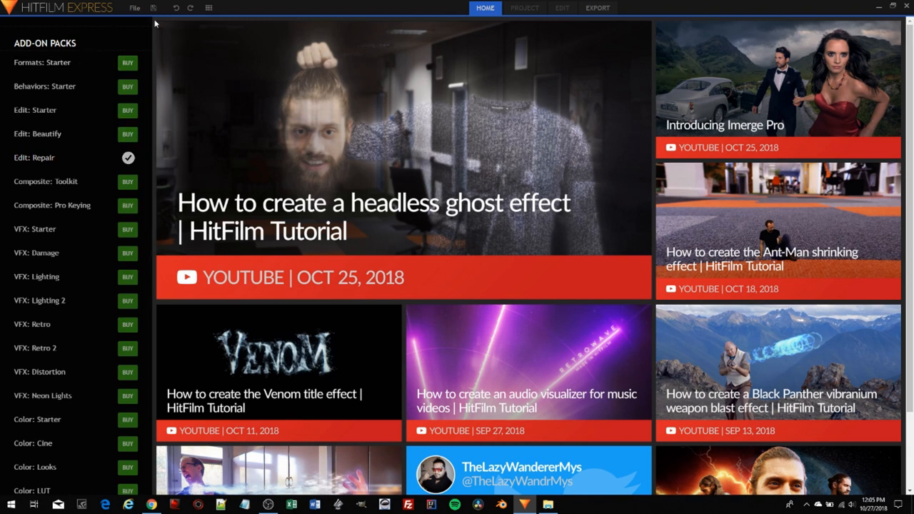
{"action": "left_click", "coordinate": [134, 7]}
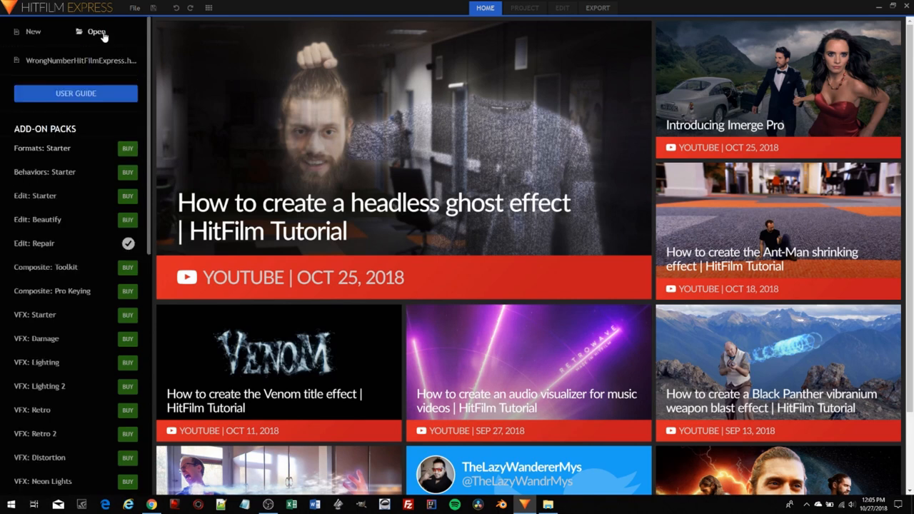
{"action": "left_click", "coordinate": [95, 32]}
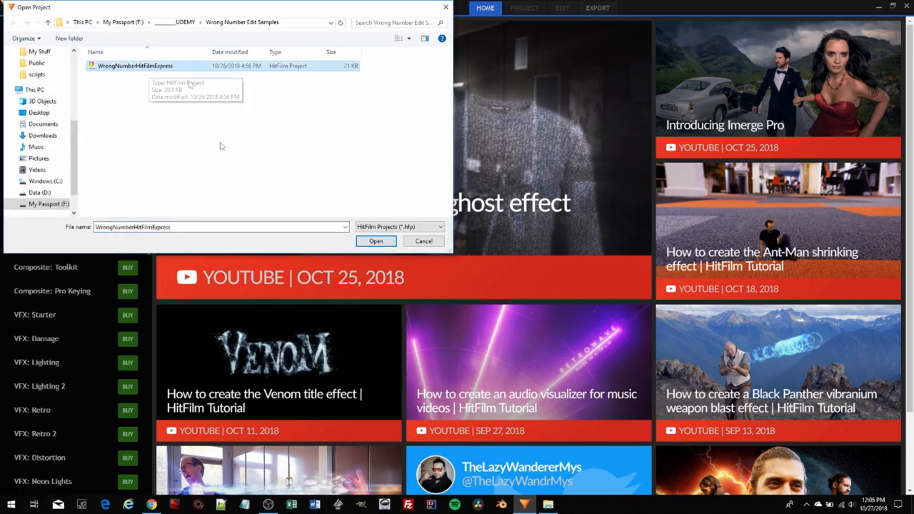
{"action": "left_click", "coordinate": [375, 240]}
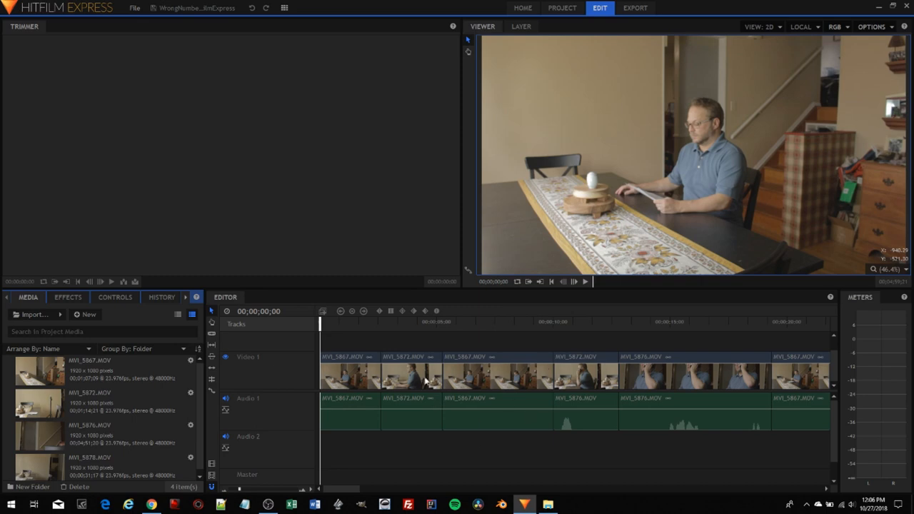
{"action": "mouse_move", "coordinate": [512, 391]}
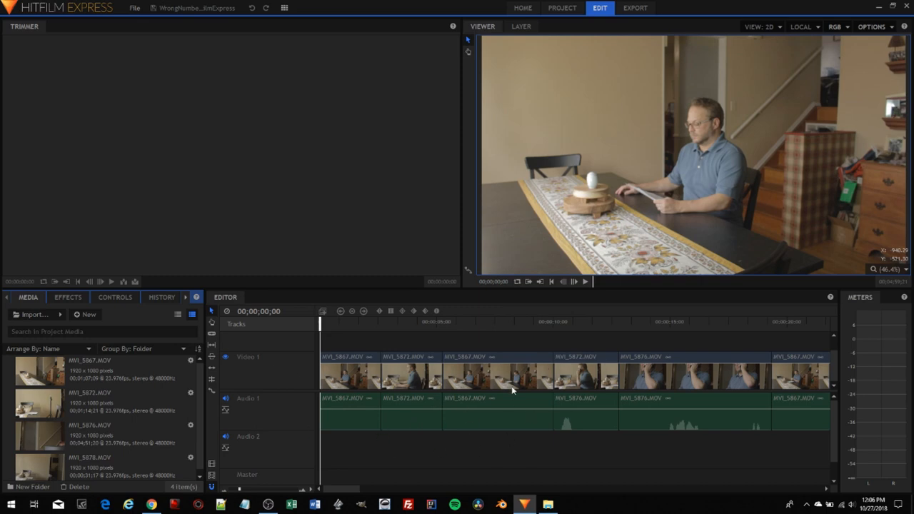
{"action": "mouse_move", "coordinate": [258, 351]}
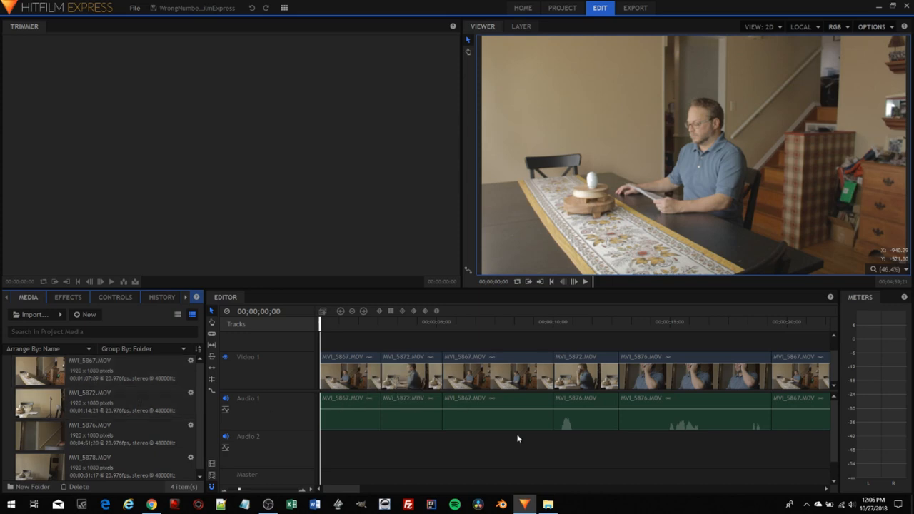
{"action": "mouse_move", "coordinate": [584, 409]}
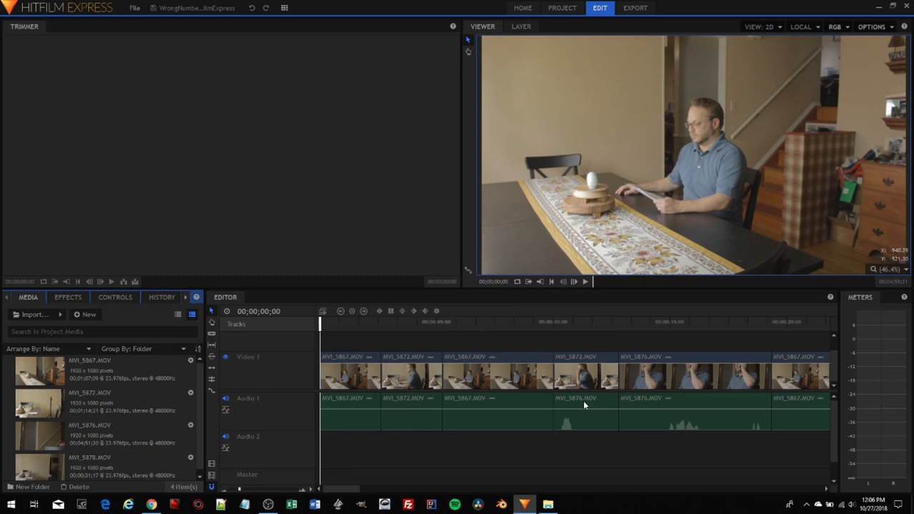
{"action": "mouse_move", "coordinate": [411, 365]}
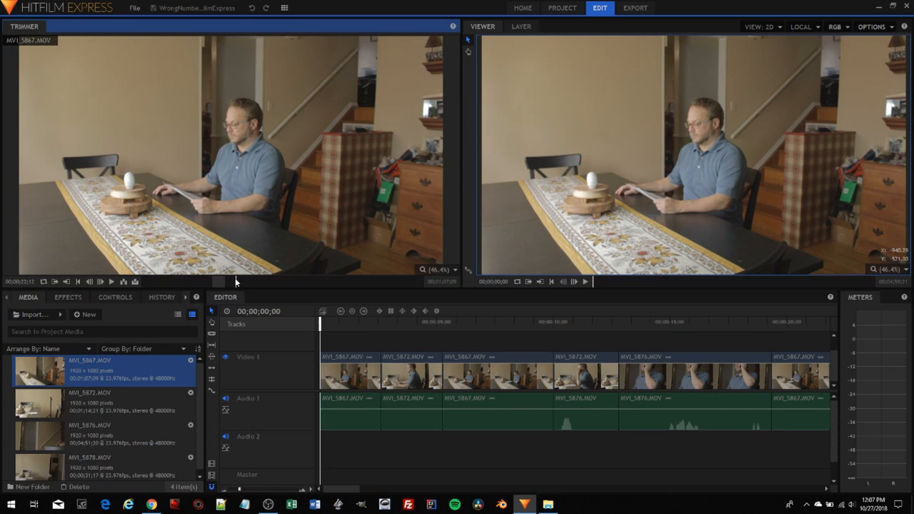
{"action": "mouse_move", "coordinate": [220, 234]}
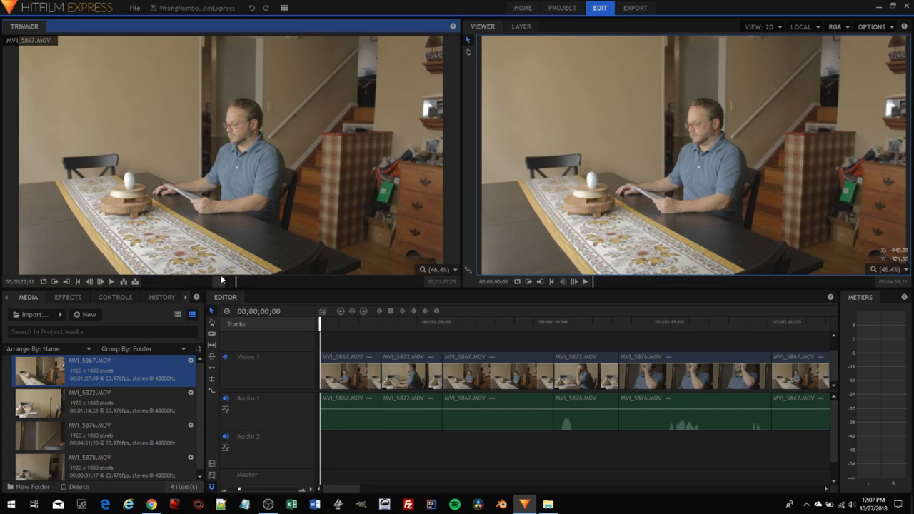
{"action": "mouse_move", "coordinate": [321, 273]}
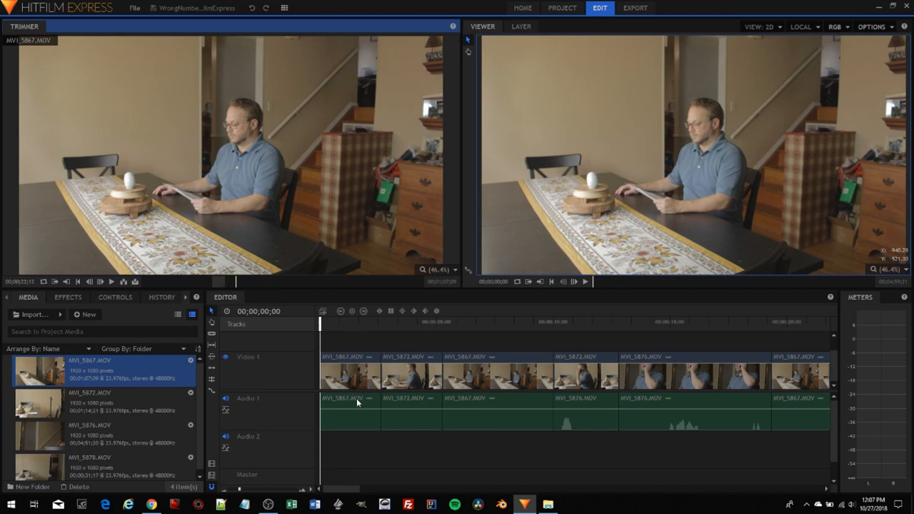
{"action": "mouse_move", "coordinate": [360, 417]}
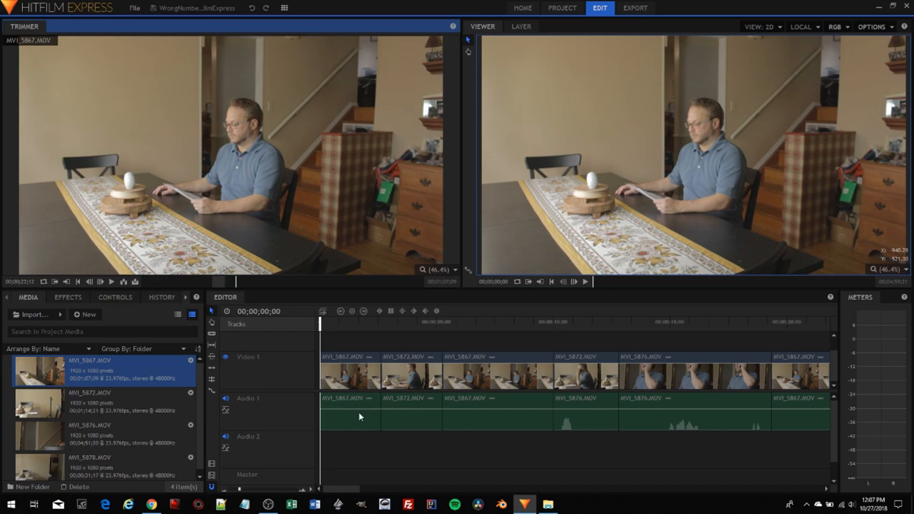
{"action": "mouse_move", "coordinate": [258, 373]}
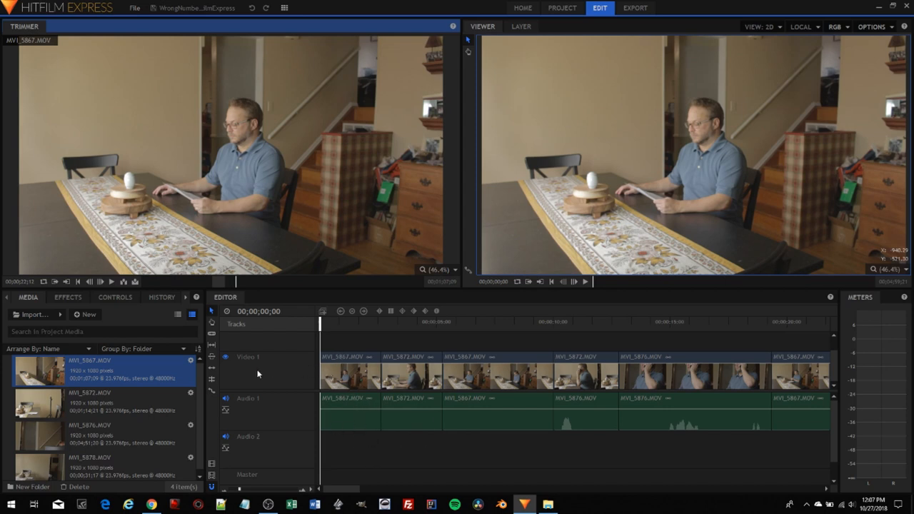
{"action": "mouse_move", "coordinate": [304, 407]}
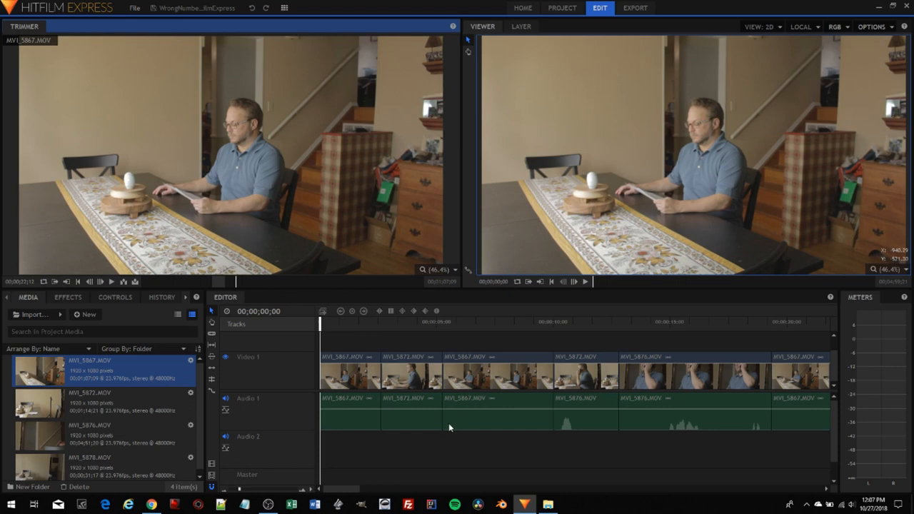
{"action": "mouse_move", "coordinate": [601, 432]}
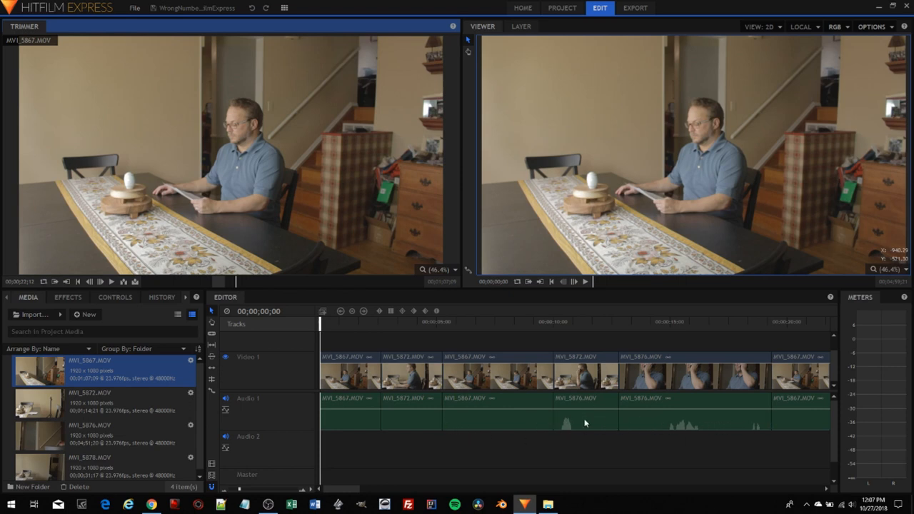
{"action": "mouse_move", "coordinate": [704, 426]}
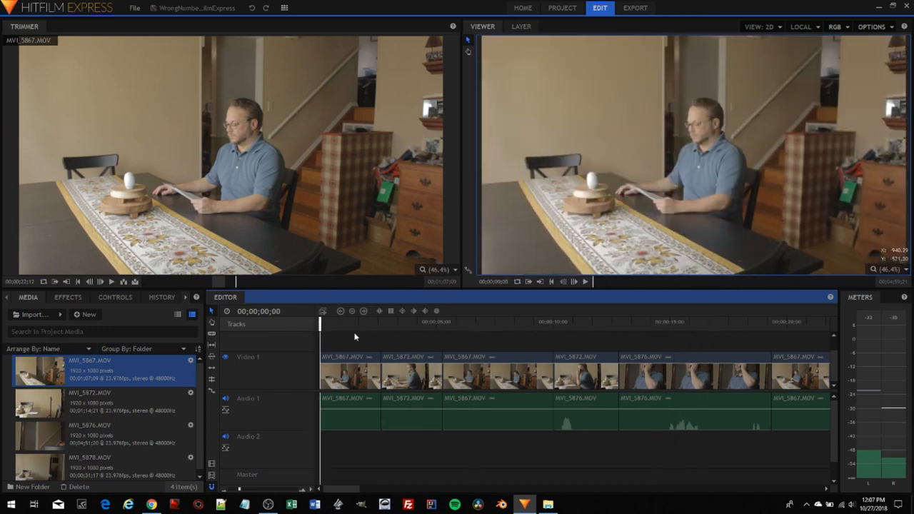
{"action": "mouse_move", "coordinate": [531, 272]}
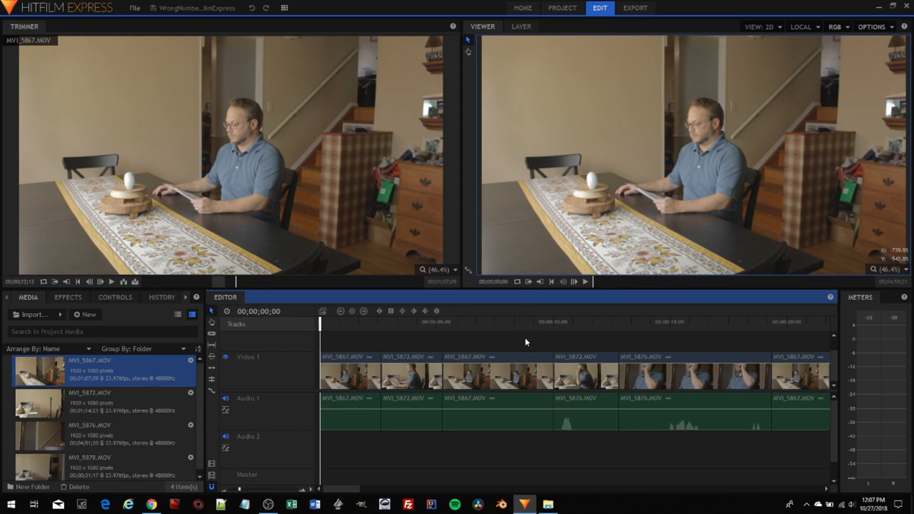
{"action": "mouse_move", "coordinate": [498, 346]}
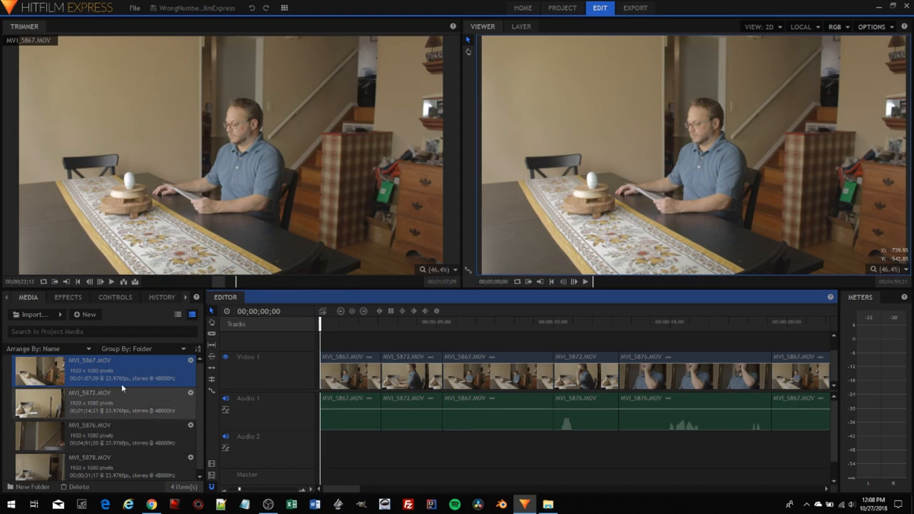
{"action": "mouse_move", "coordinate": [339, 128]}
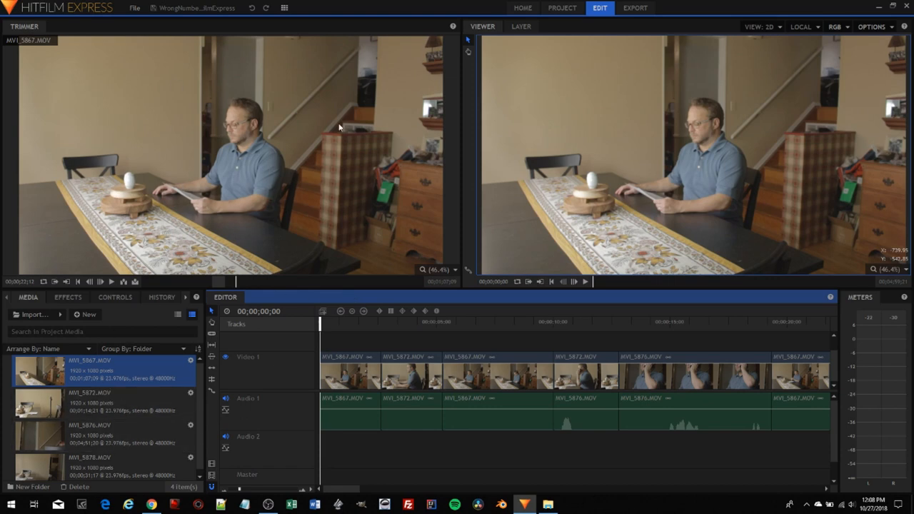
{"action": "mouse_move", "coordinate": [216, 198]}
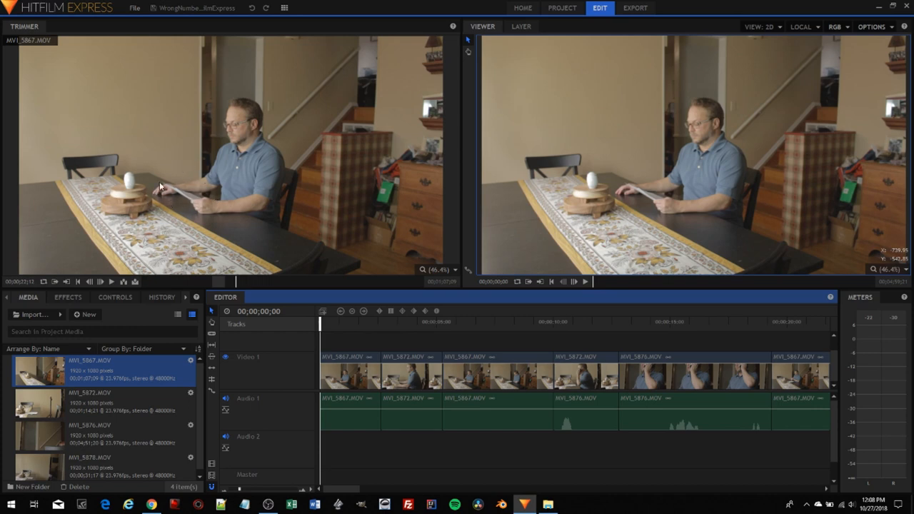
{"action": "mouse_move", "coordinate": [741, 184]}
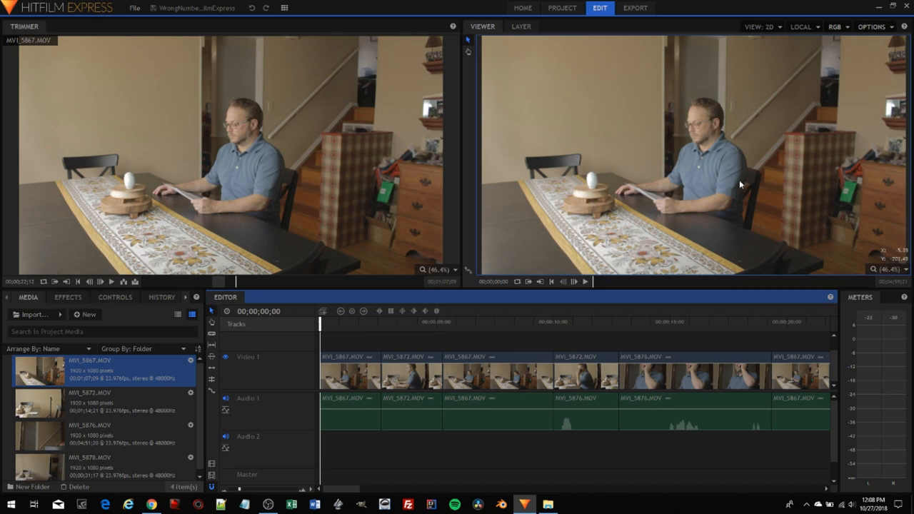
{"action": "mouse_move", "coordinate": [686, 195]}
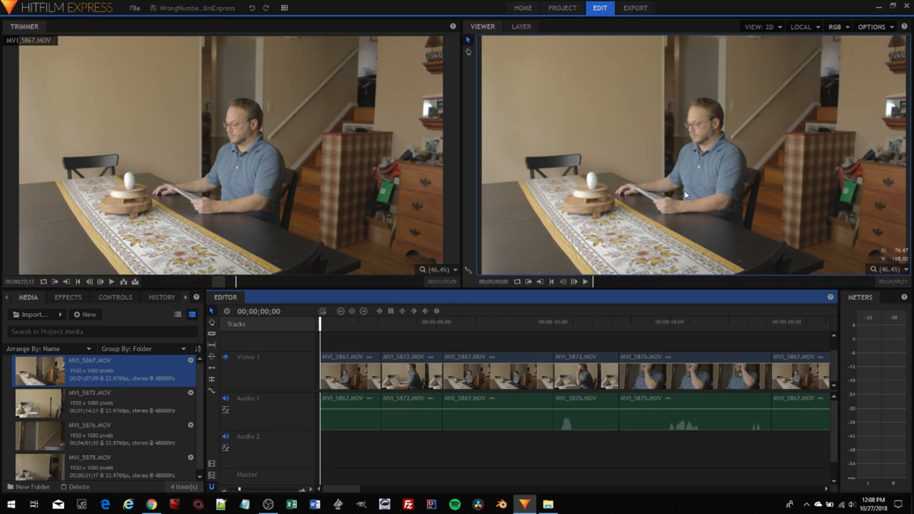
{"action": "mouse_move", "coordinate": [575, 403]}
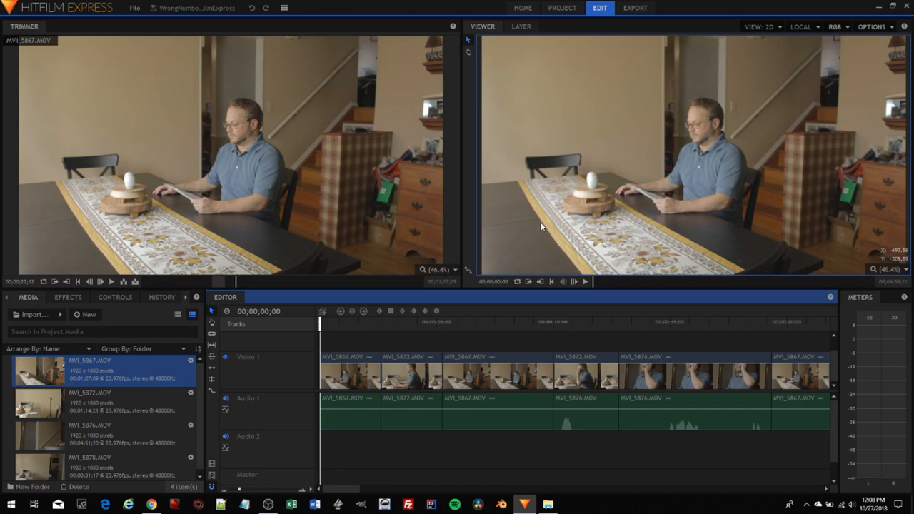
{"action": "mouse_move", "coordinate": [545, 227]}
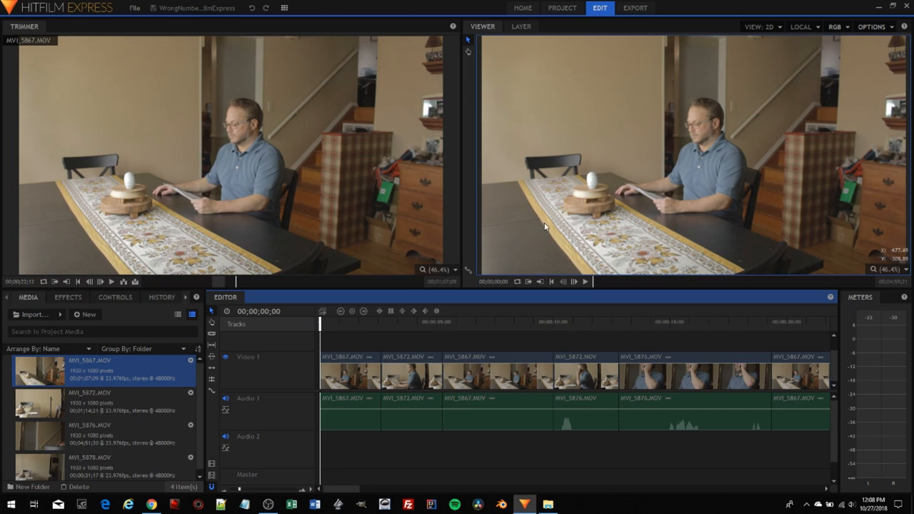
{"action": "mouse_move", "coordinate": [556, 228]}
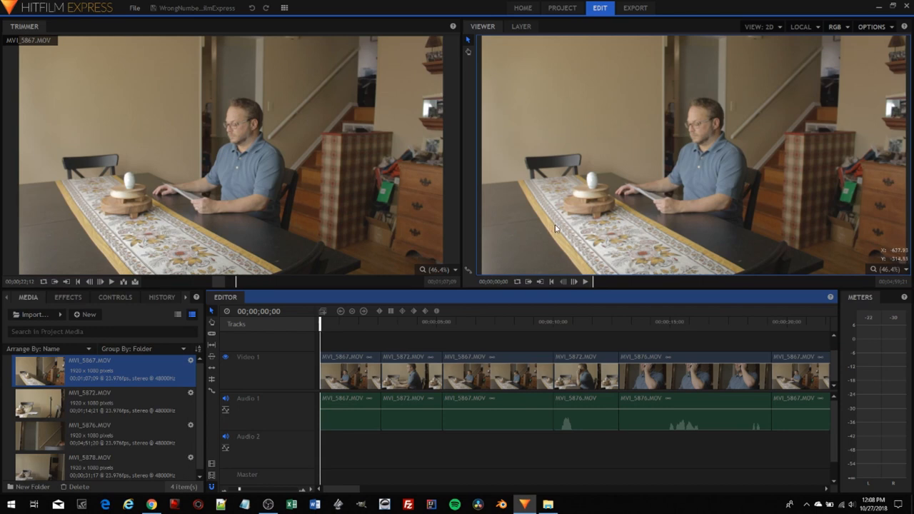
{"action": "mouse_move", "coordinate": [390, 289]}
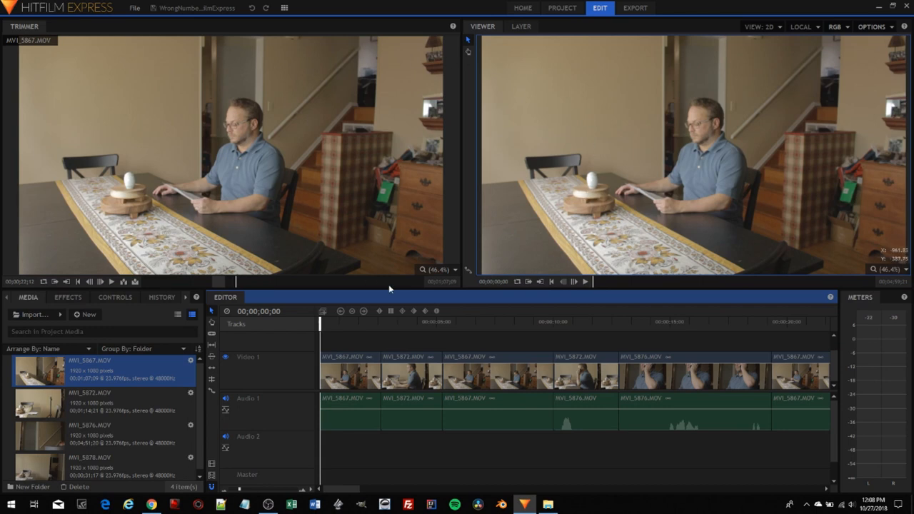
{"action": "mouse_move", "coordinate": [369, 352]}
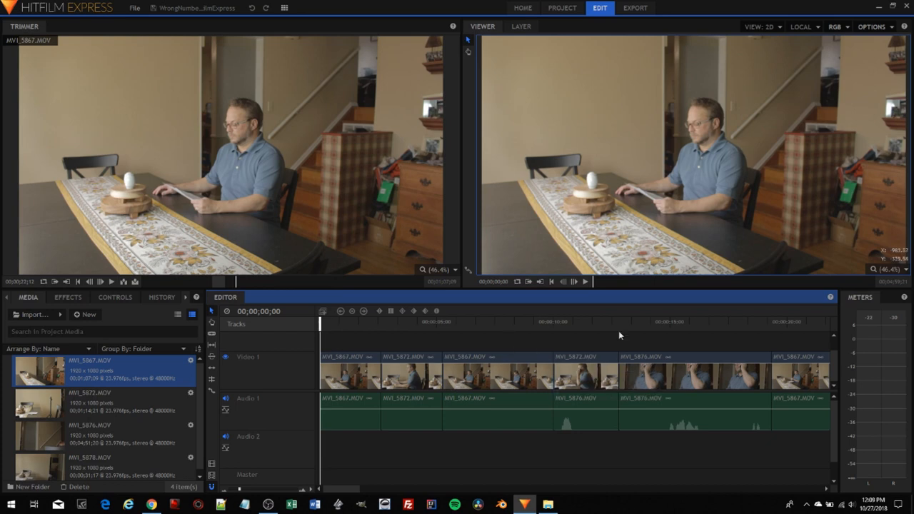
{"action": "mouse_move", "coordinate": [502, 154]}
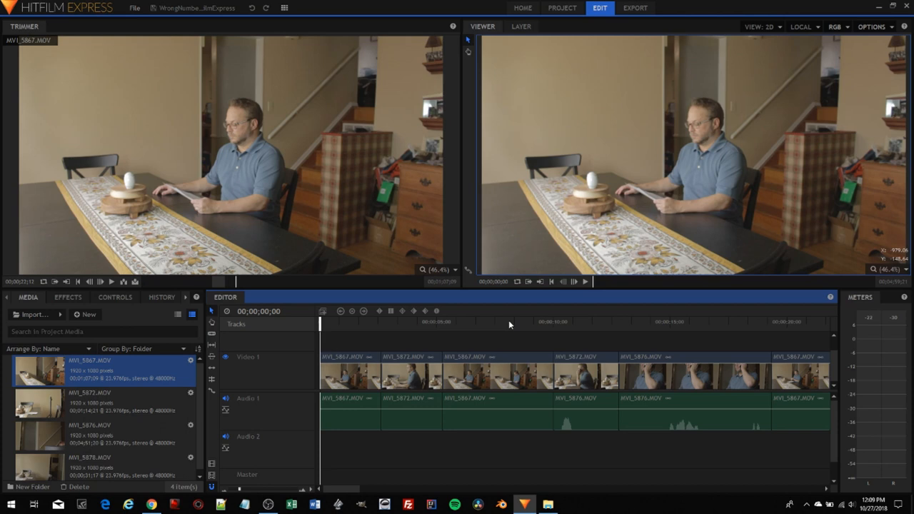
{"action": "mouse_move", "coordinate": [512, 345]}
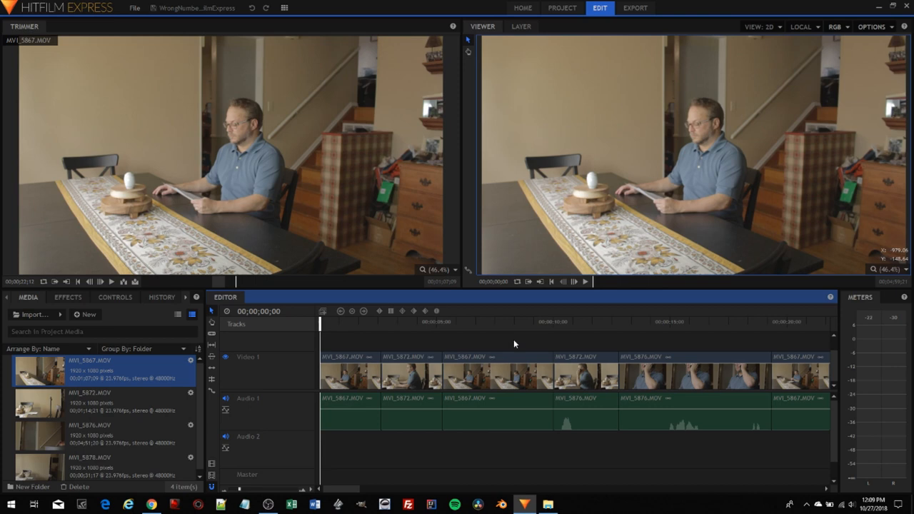
{"action": "mouse_move", "coordinate": [512, 341]}
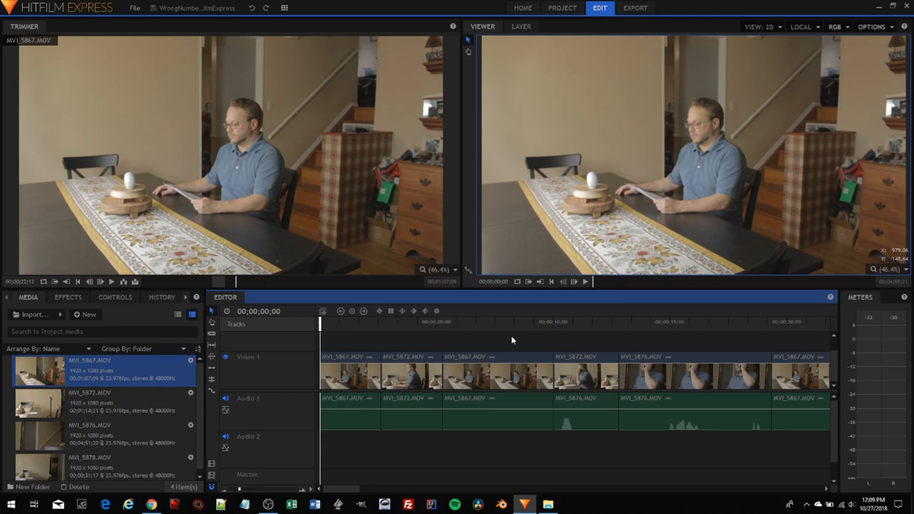
{"action": "mouse_move", "coordinate": [671, 233]}
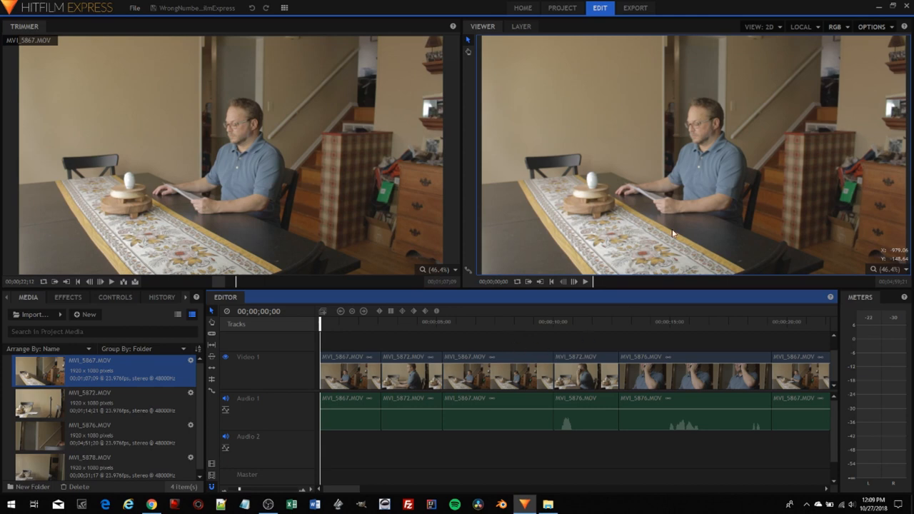
{"action": "mouse_move", "coordinate": [493, 263]}
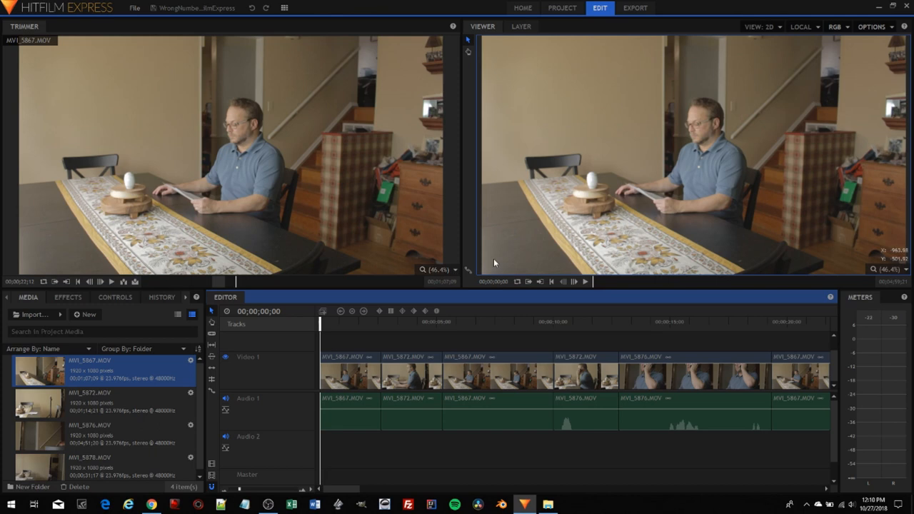
{"action": "mouse_move", "coordinate": [472, 223]}
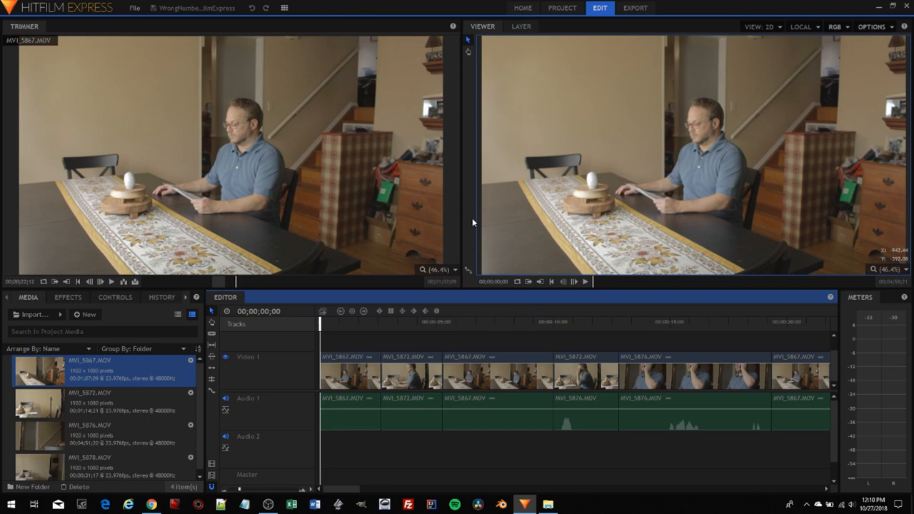
{"action": "mouse_move", "coordinate": [507, 230]}
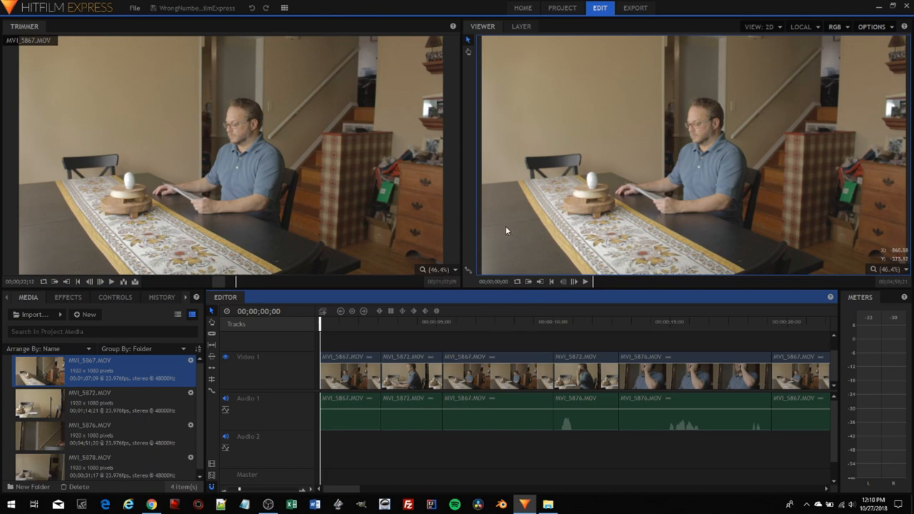
{"action": "mouse_move", "coordinate": [505, 233]}
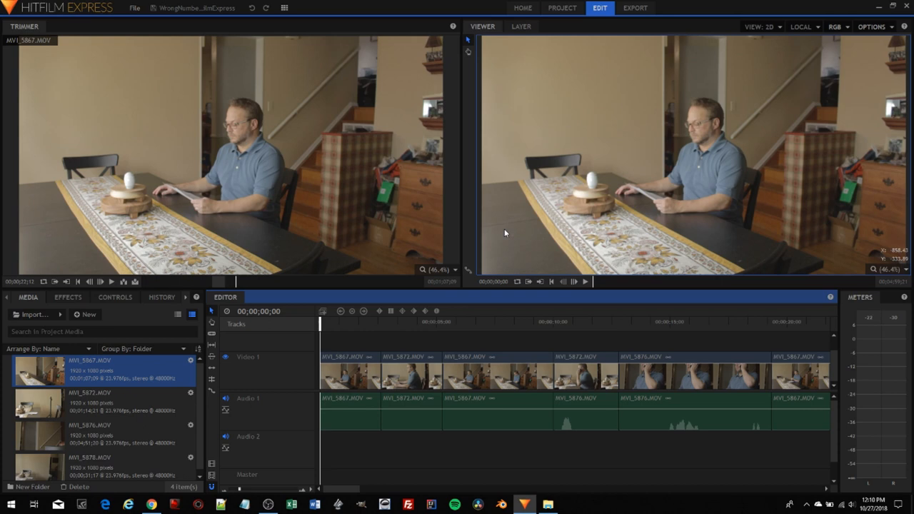